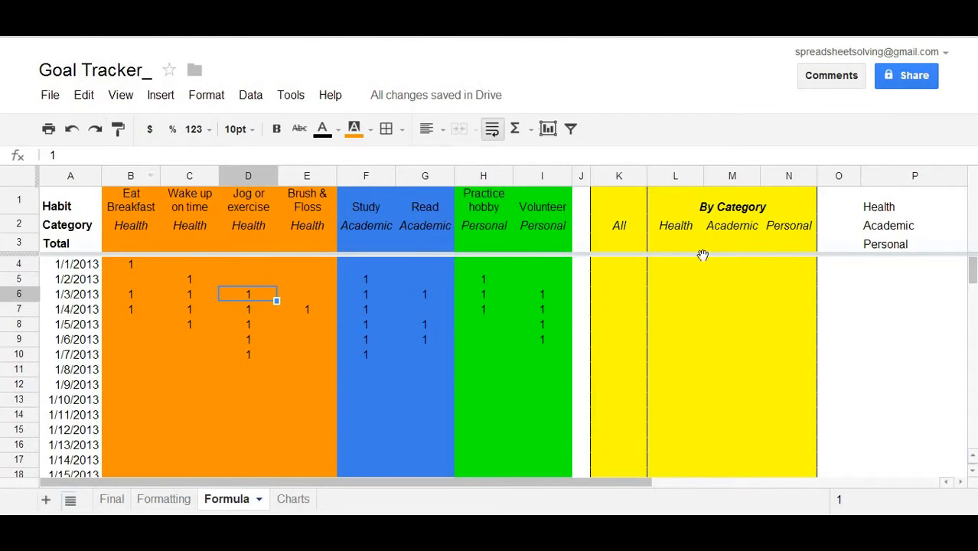
pyautogui.moveTo(286, 346)
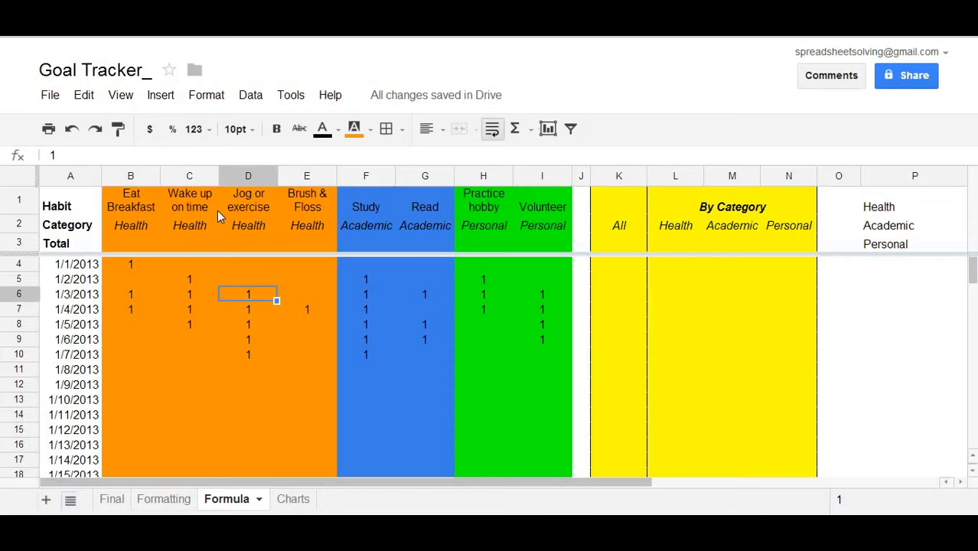
pyautogui.moveTo(96, 293)
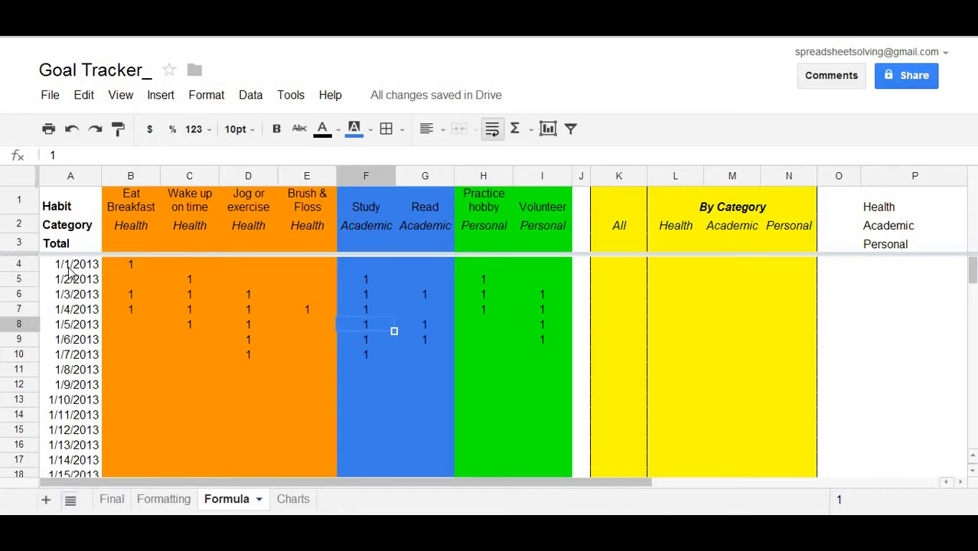
# Enter =SUM(B4:B10) in B3 so the Eat Breakfast total shows 3
pyautogui.click(69, 338)
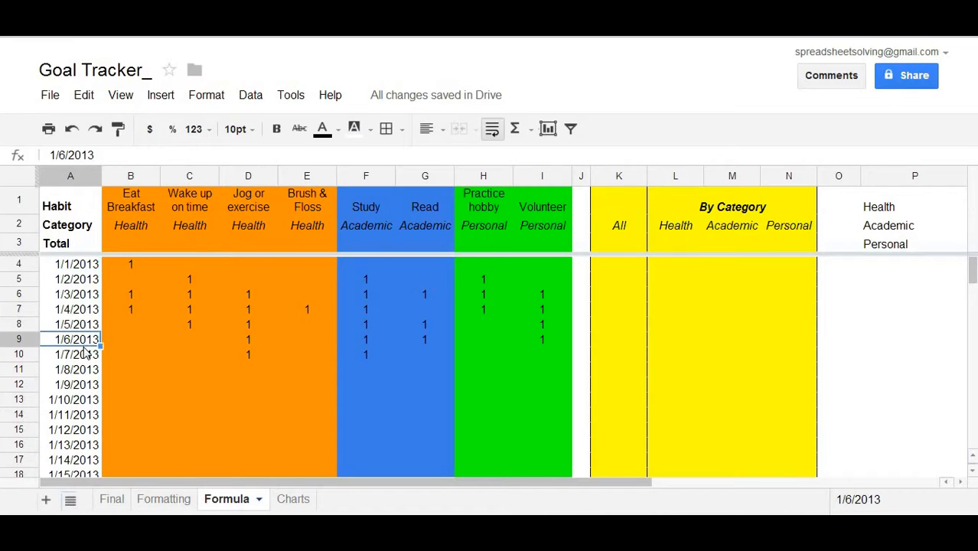
pyautogui.moveTo(534, 370)
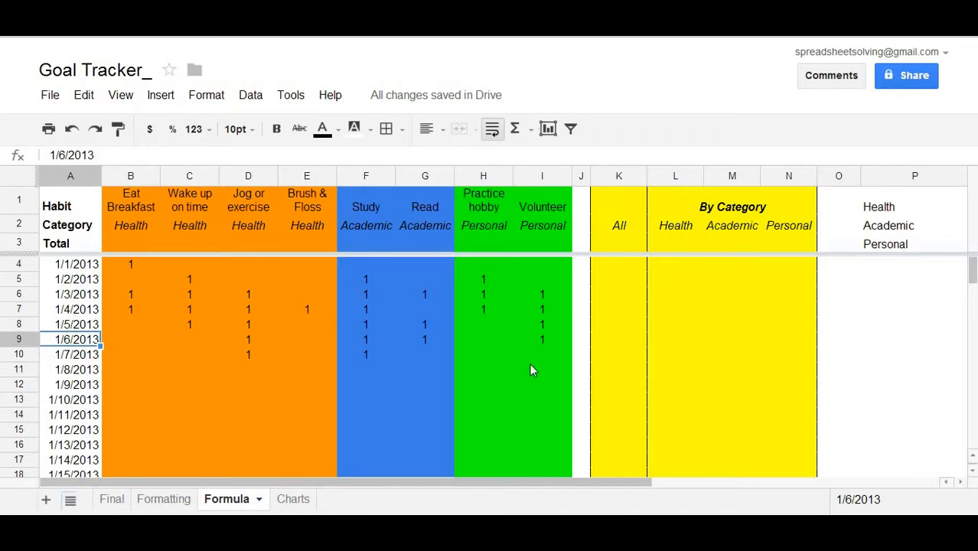
pyautogui.click(130, 244)
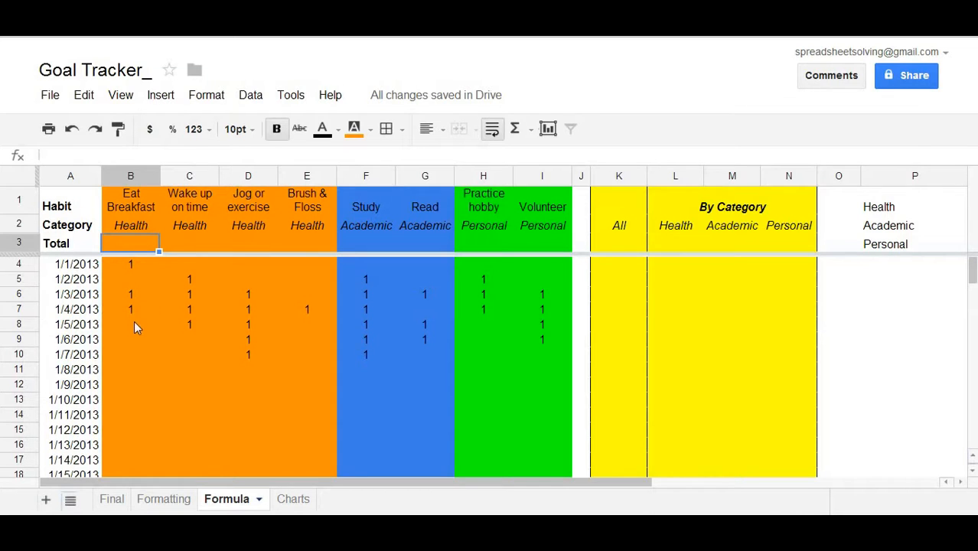
pyautogui.scroll(-3)
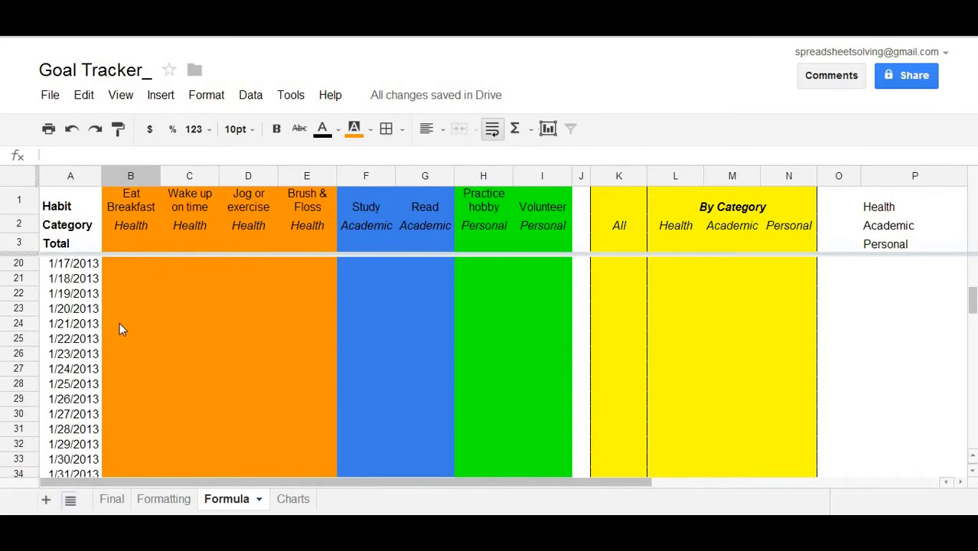
pyautogui.scroll(-3)
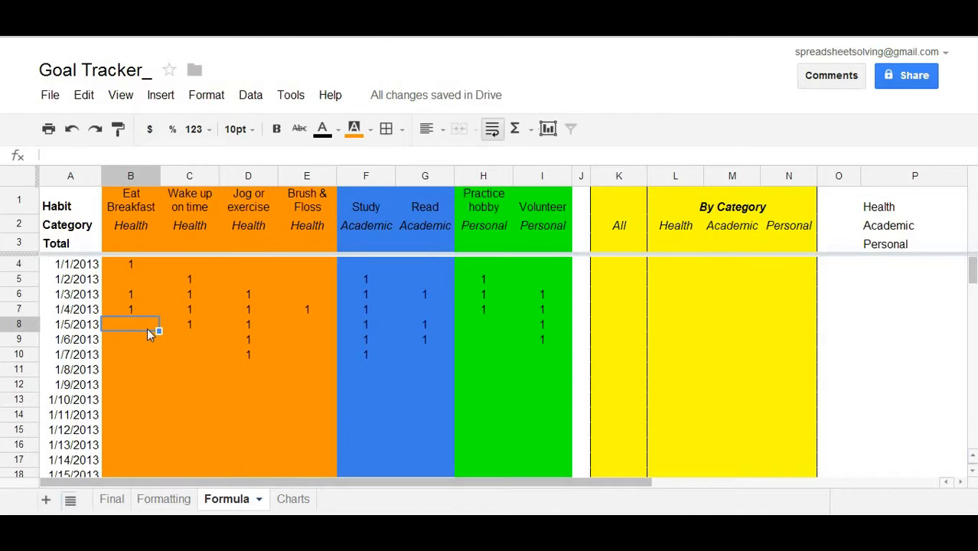
pyautogui.moveTo(161, 319)
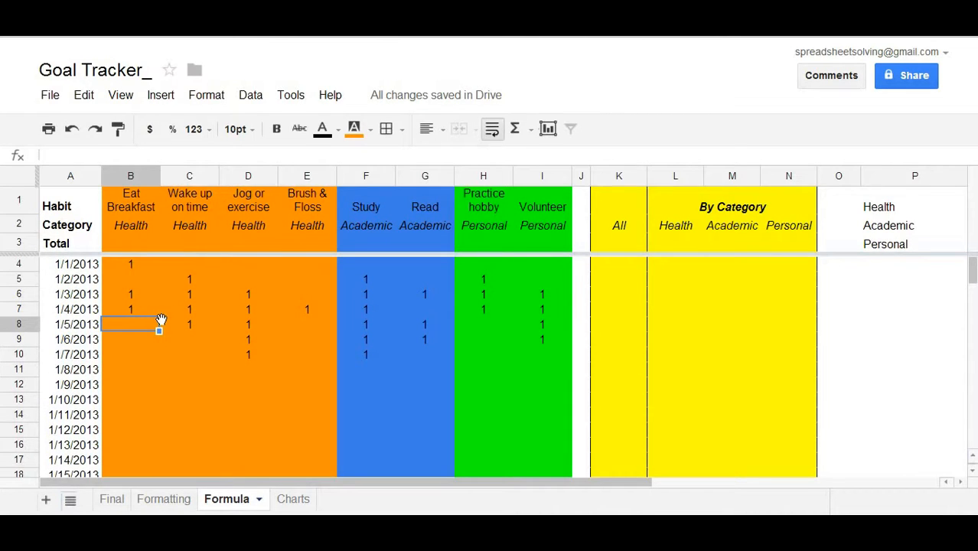
pyautogui.click(130, 244)
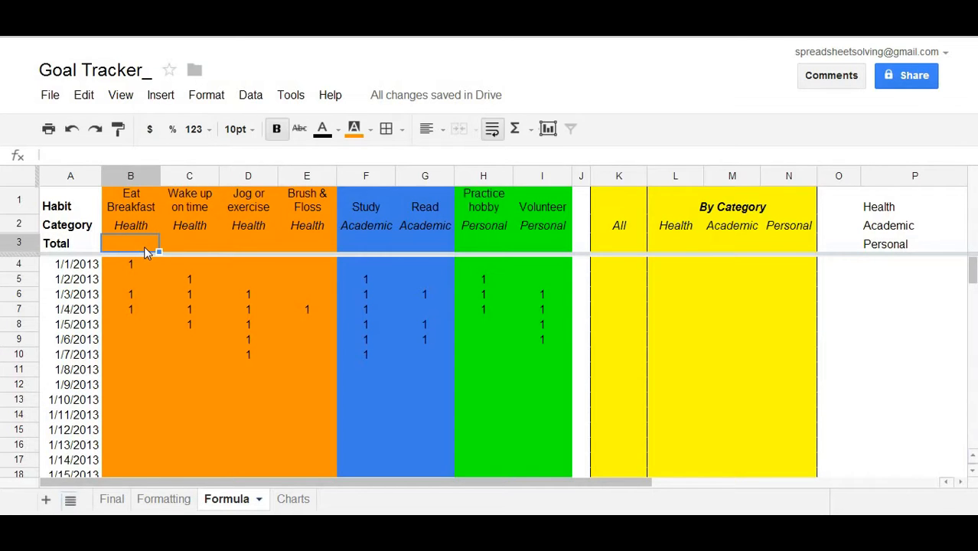
pyautogui.write('=')
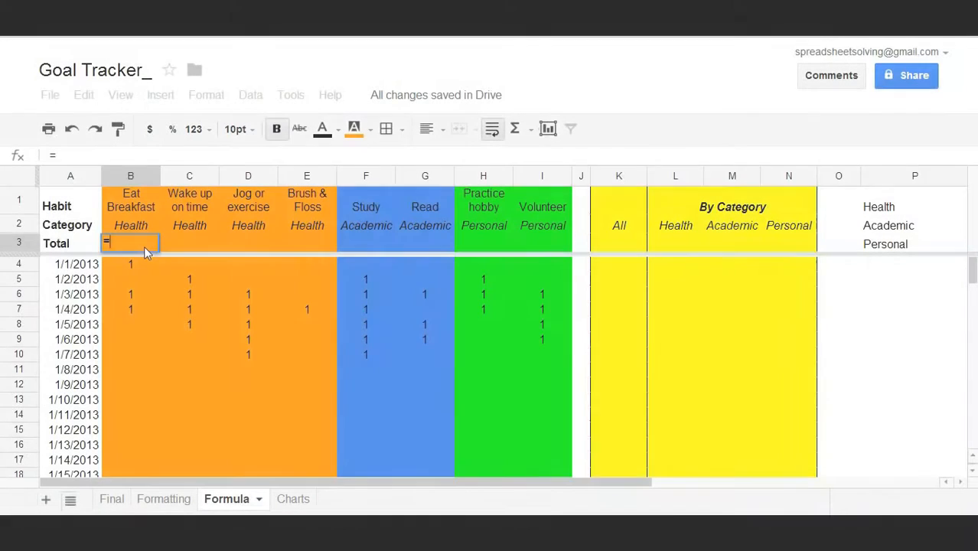
pyautogui.write('sum(')
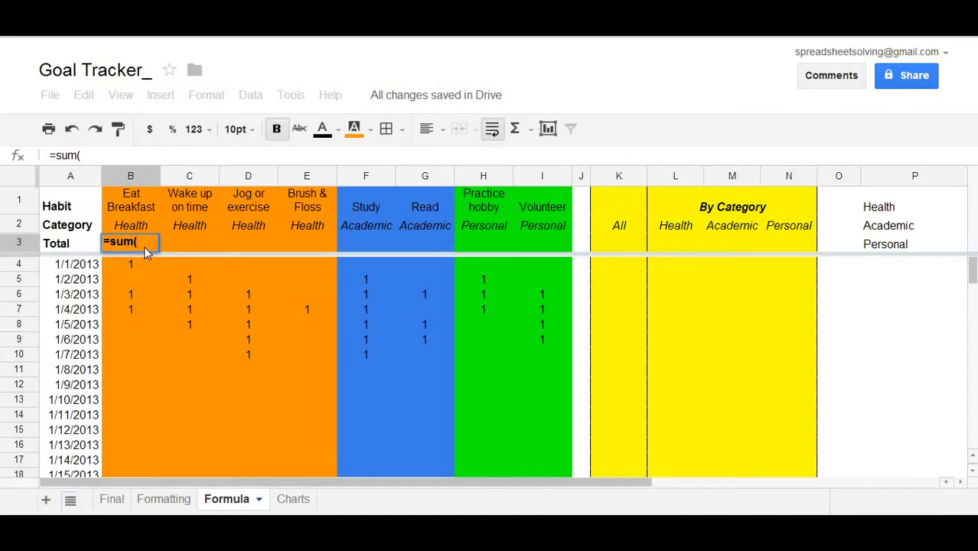
pyautogui.click(130, 264)
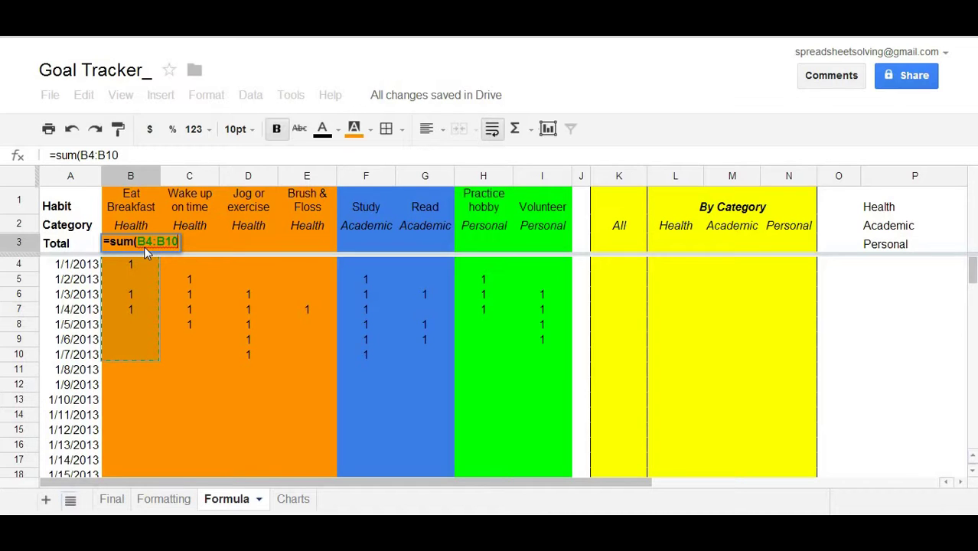
pyautogui.press('Enter')
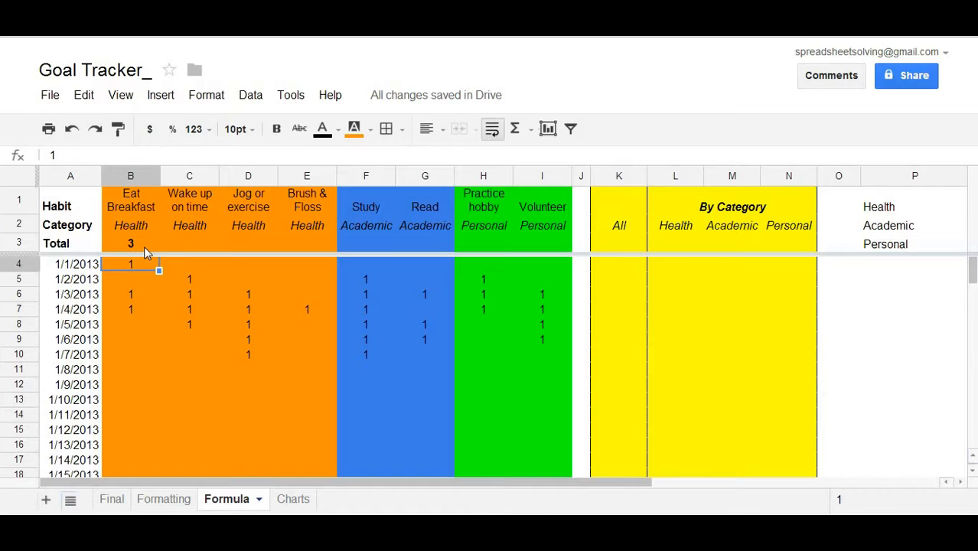
pyautogui.click(130, 243)
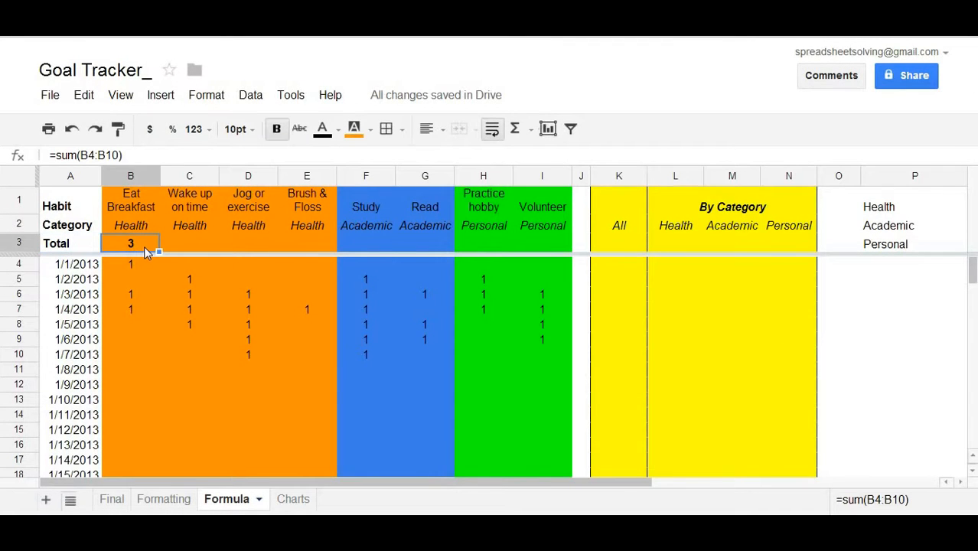
# Copy B3's SUM and paste formula only into C3:I3, giving totals 3, 4, 5, 1, 6, 3, 3, 4
pyautogui.click(306, 243)
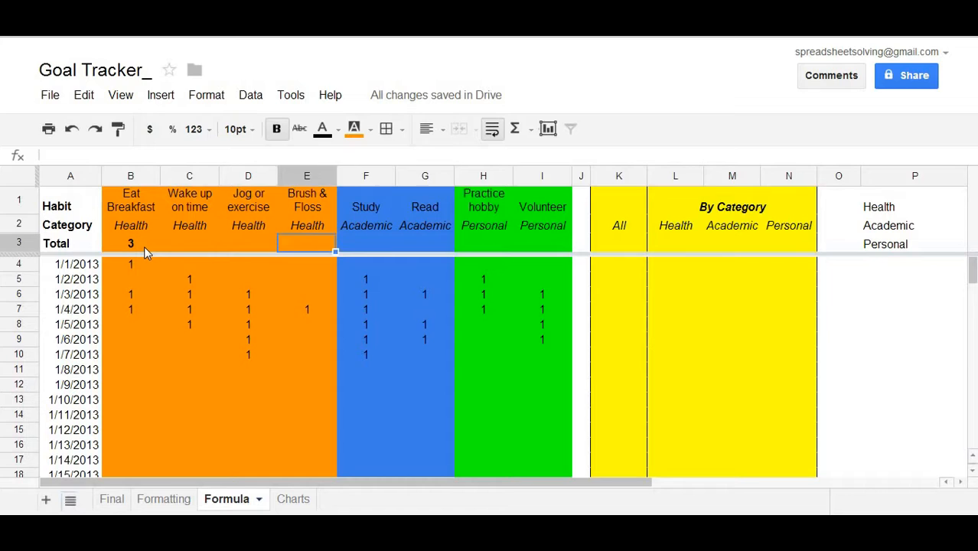
pyautogui.click(189, 244)
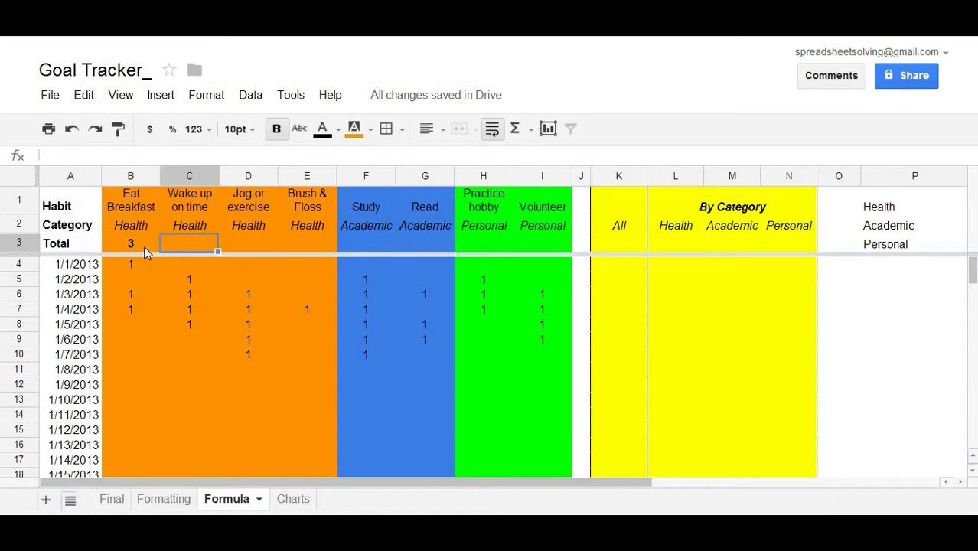
pyautogui.click(130, 243)
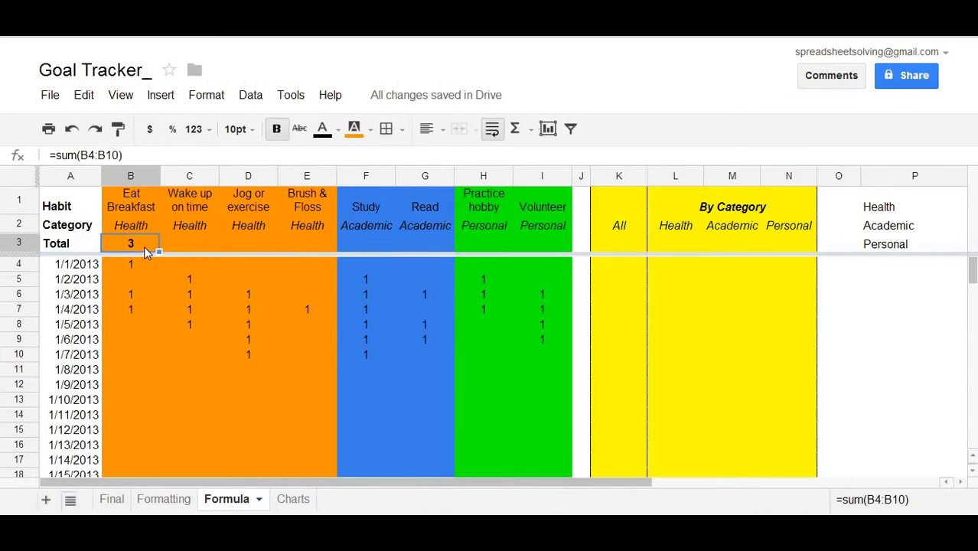
pyautogui.click(83, 95)
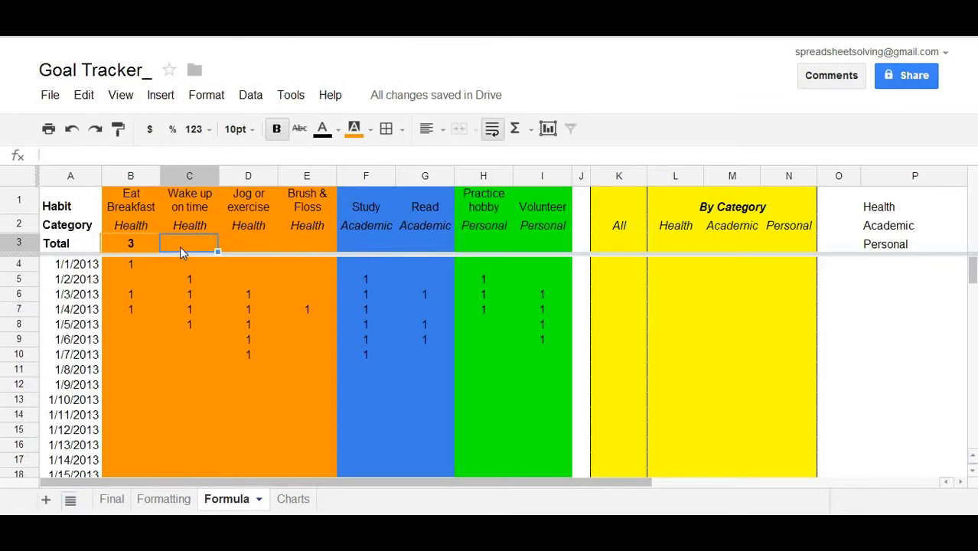
pyautogui.moveTo(189, 243); pyautogui.dragTo(542, 243)
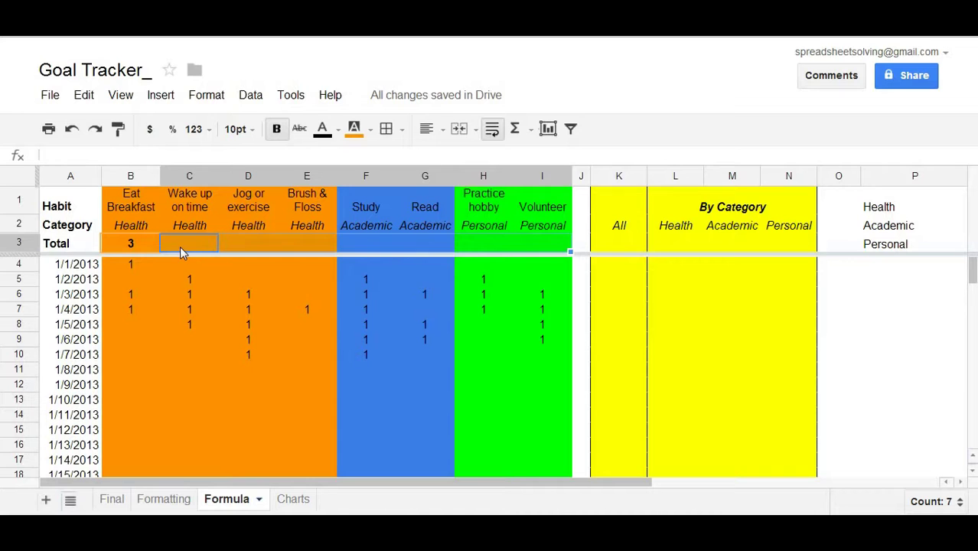
pyautogui.moveTo(18, 137)
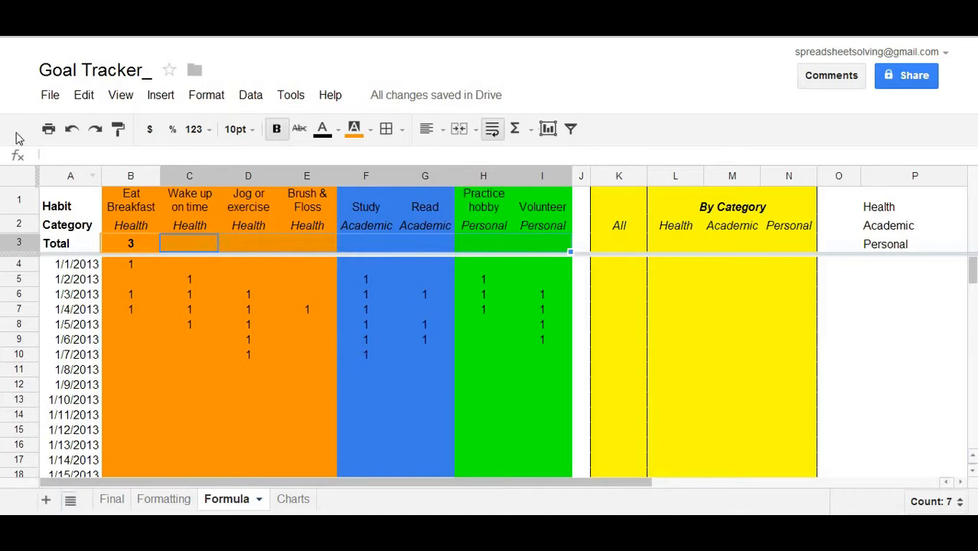
pyautogui.click(84, 95)
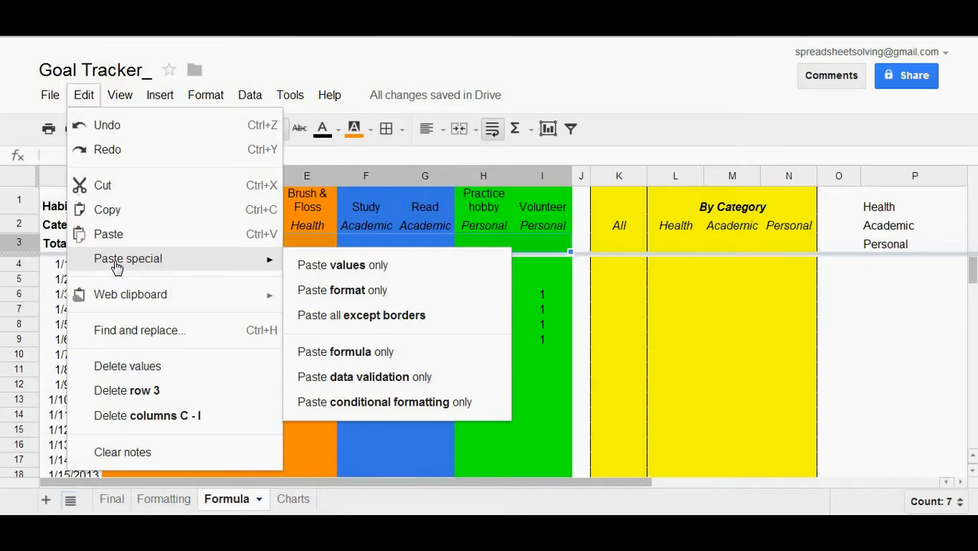
pyautogui.moveTo(375, 363)
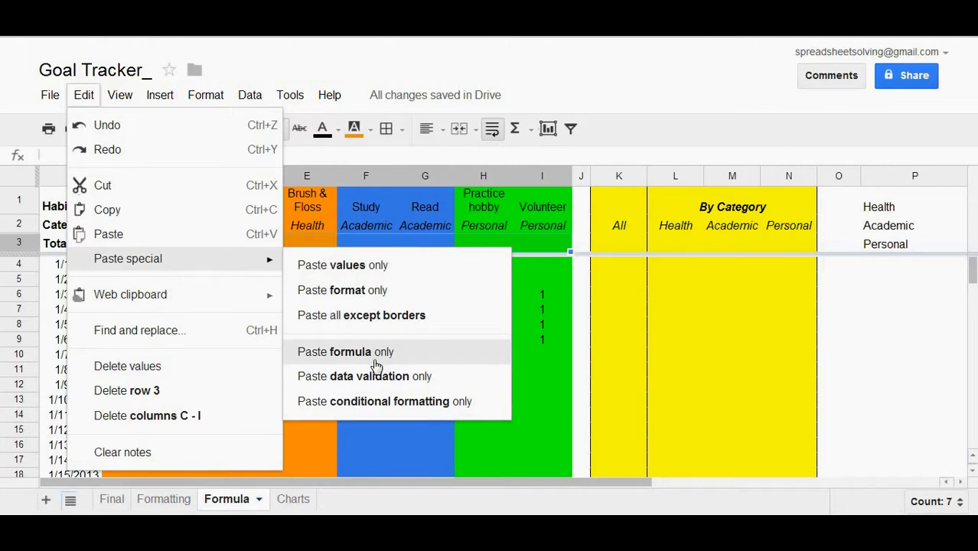
pyautogui.click(366, 355)
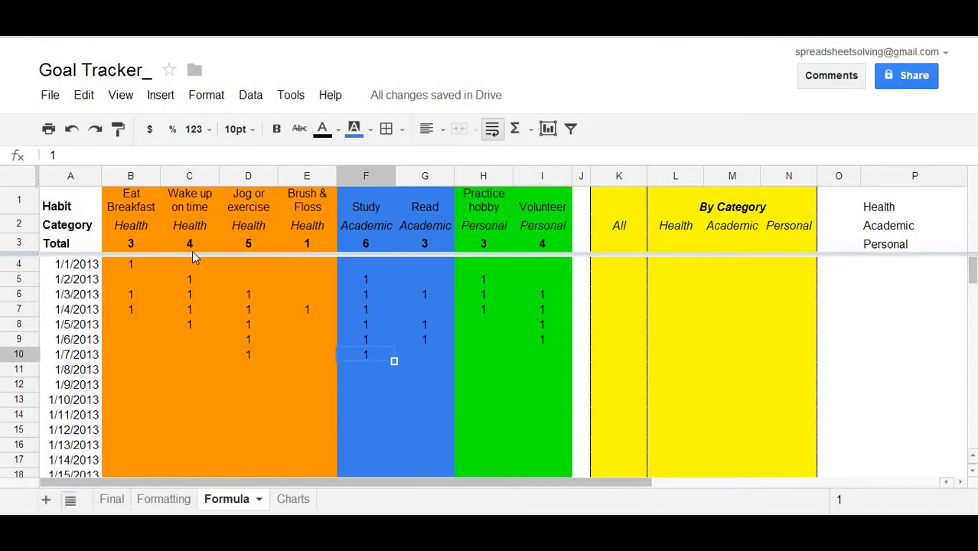
pyautogui.click(189, 244)
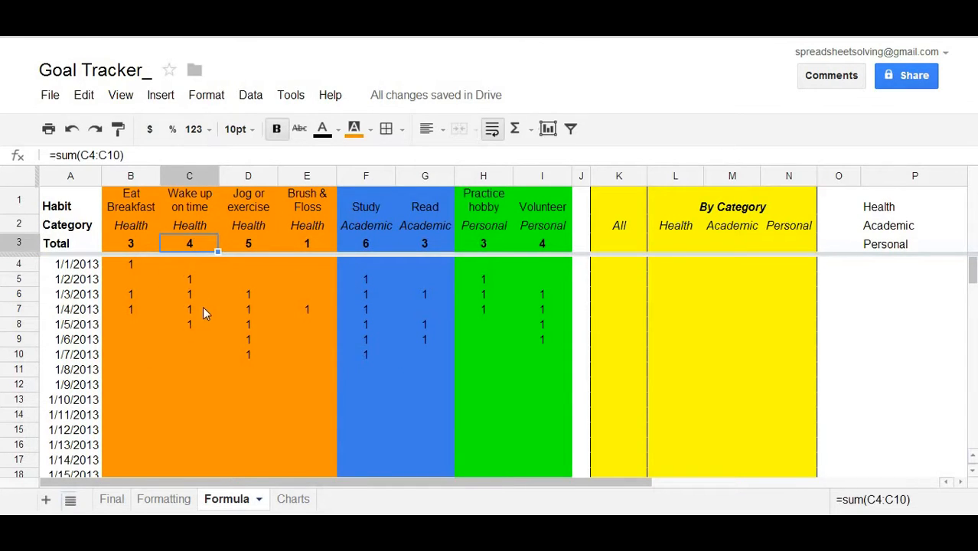
pyautogui.moveTo(243, 229)
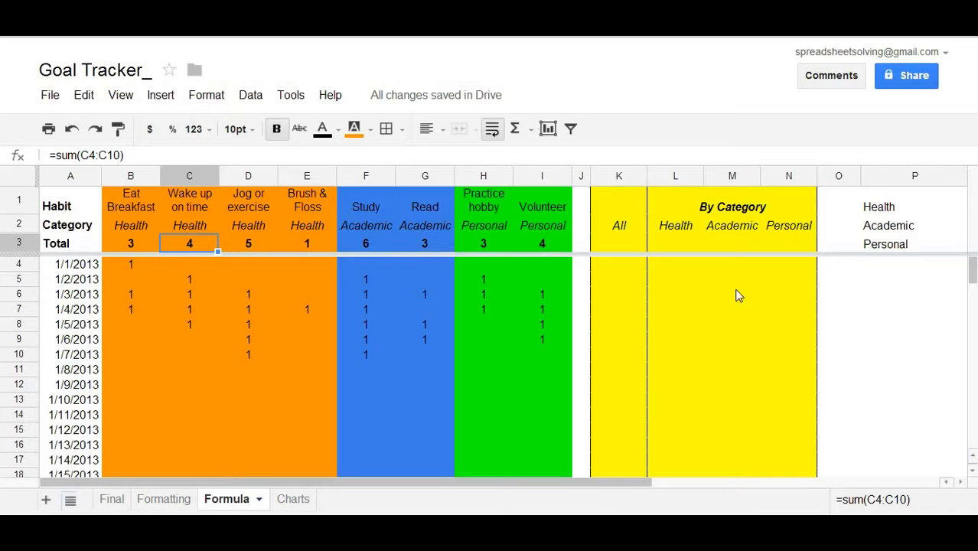
pyautogui.moveTo(699, 291)
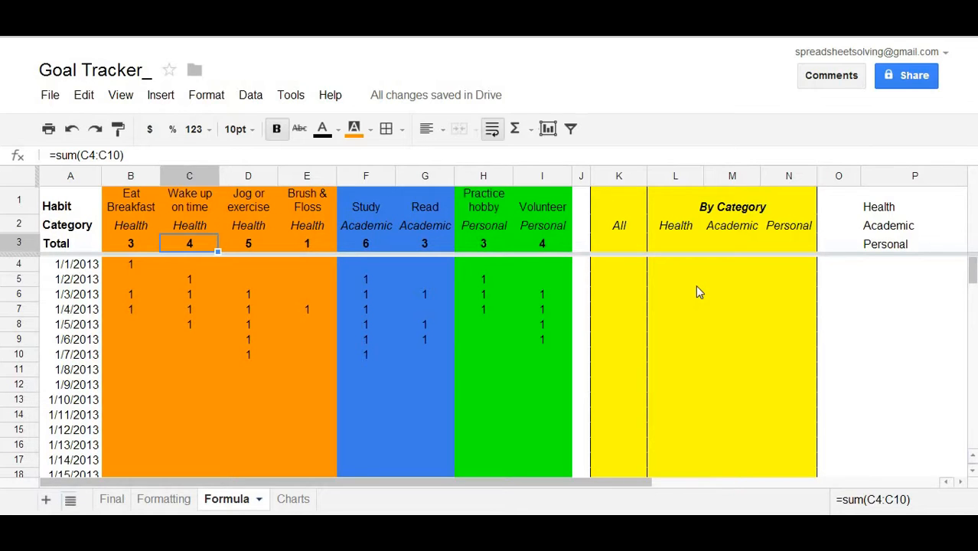
pyautogui.moveTo(777, 250)
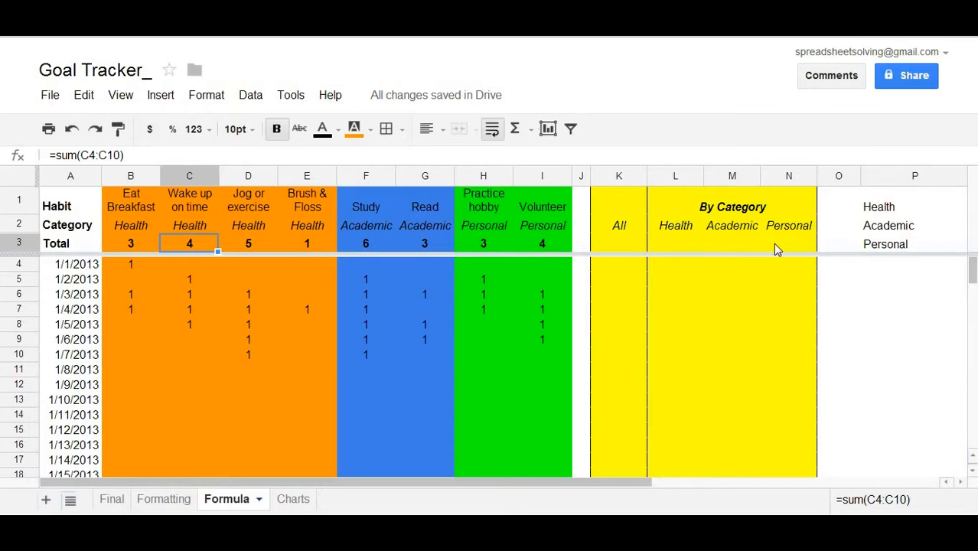
pyautogui.moveTo(765, 255)
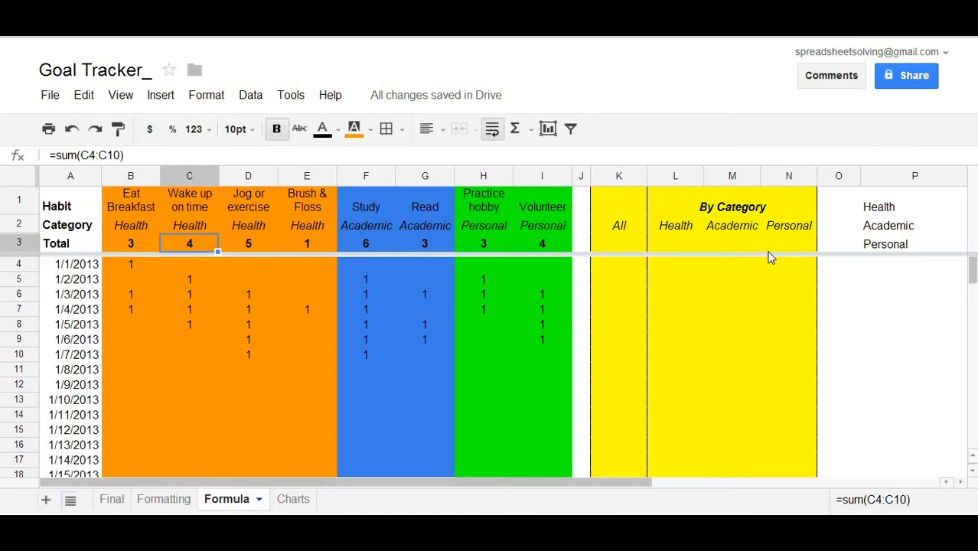
pyautogui.moveTo(715, 253)
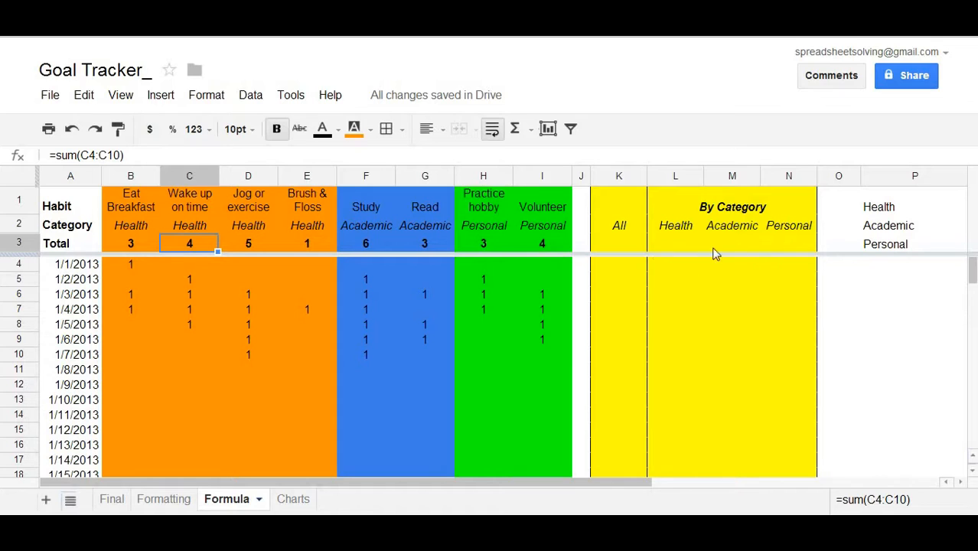
pyautogui.moveTo(681, 286)
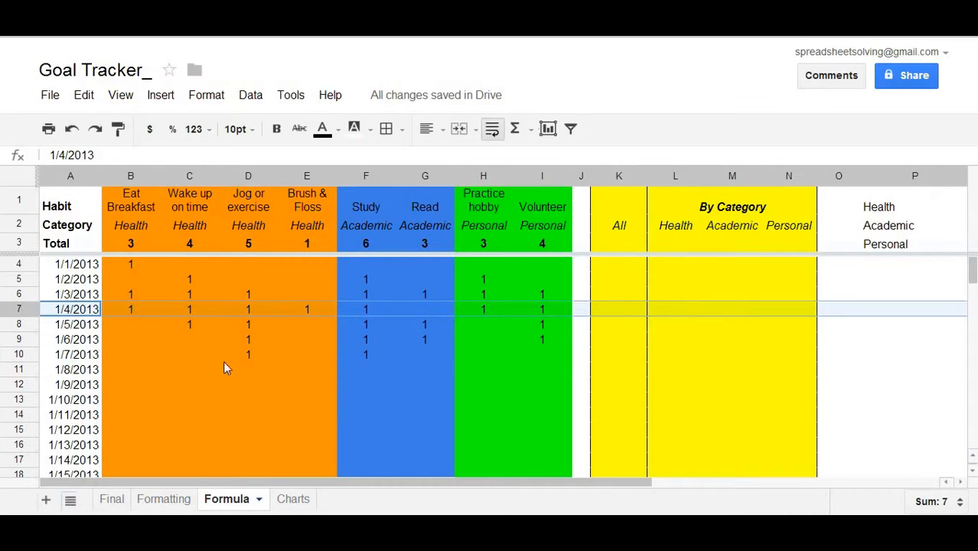
pyautogui.moveTo(672, 322)
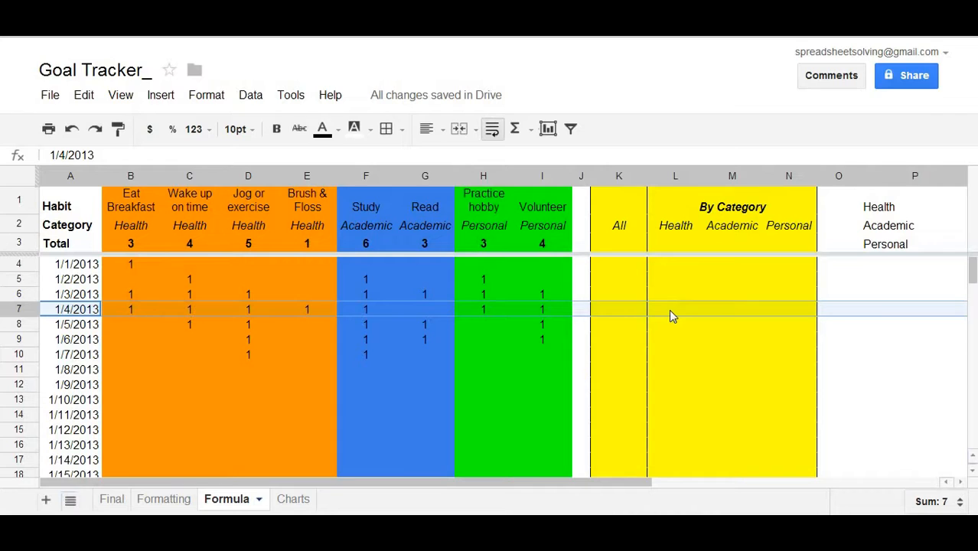
pyautogui.moveTo(677, 312)
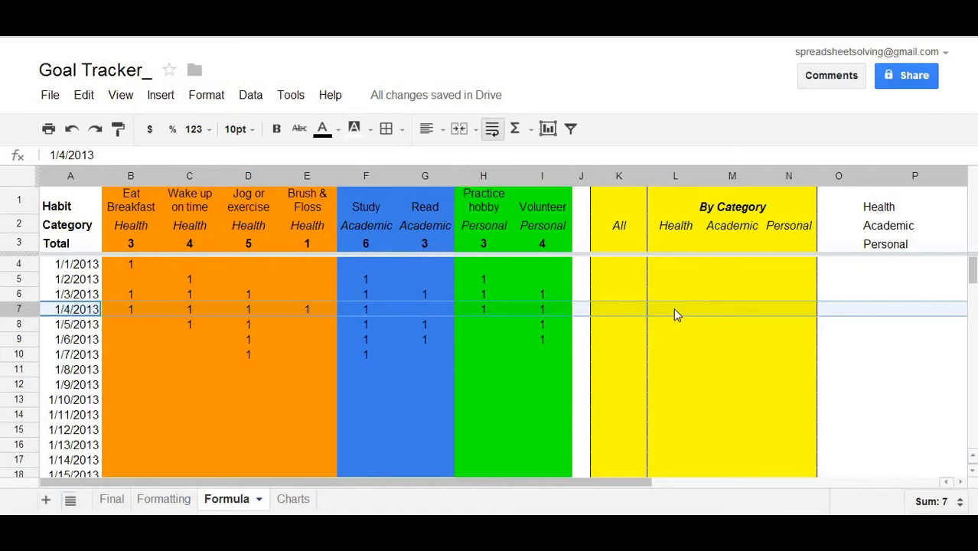
pyautogui.moveTo(715, 303)
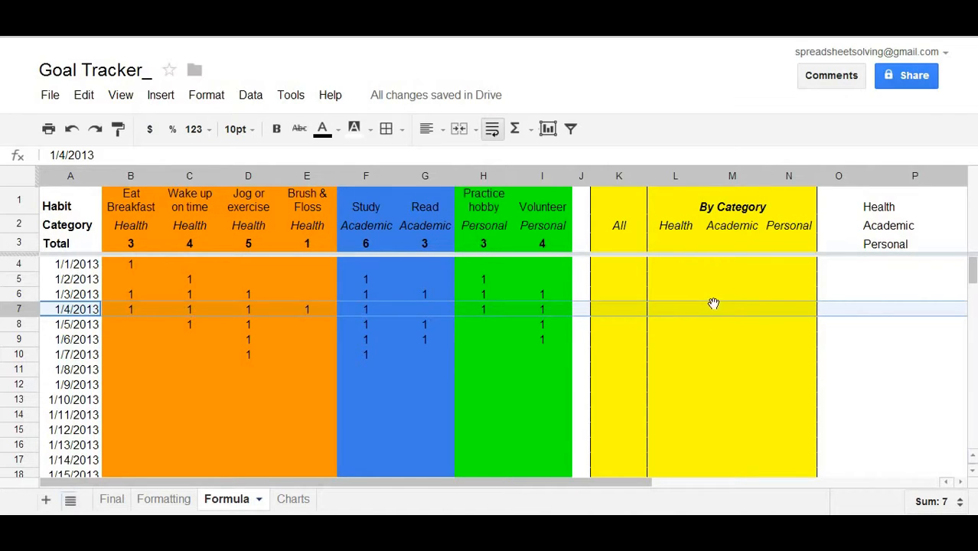
pyautogui.moveTo(353, 325)
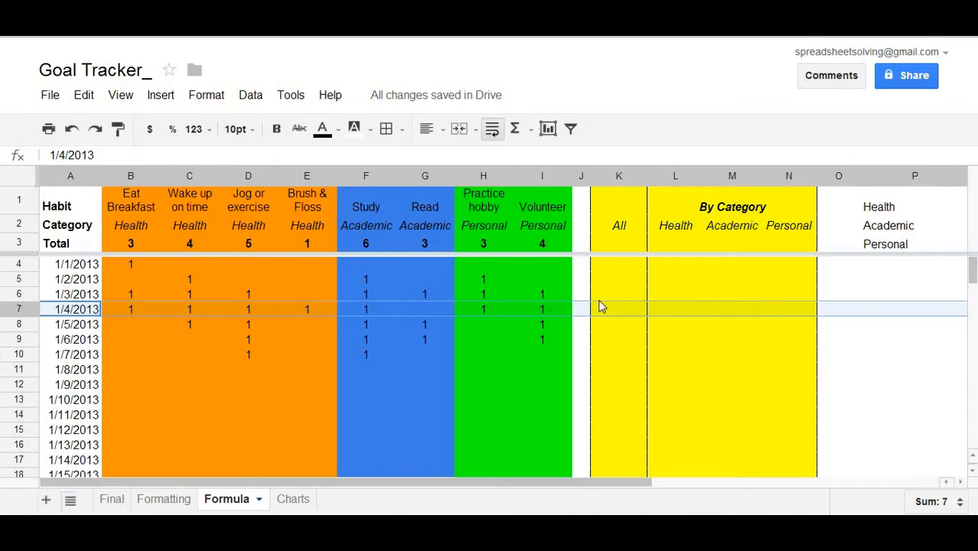
pyautogui.moveTo(668, 312)
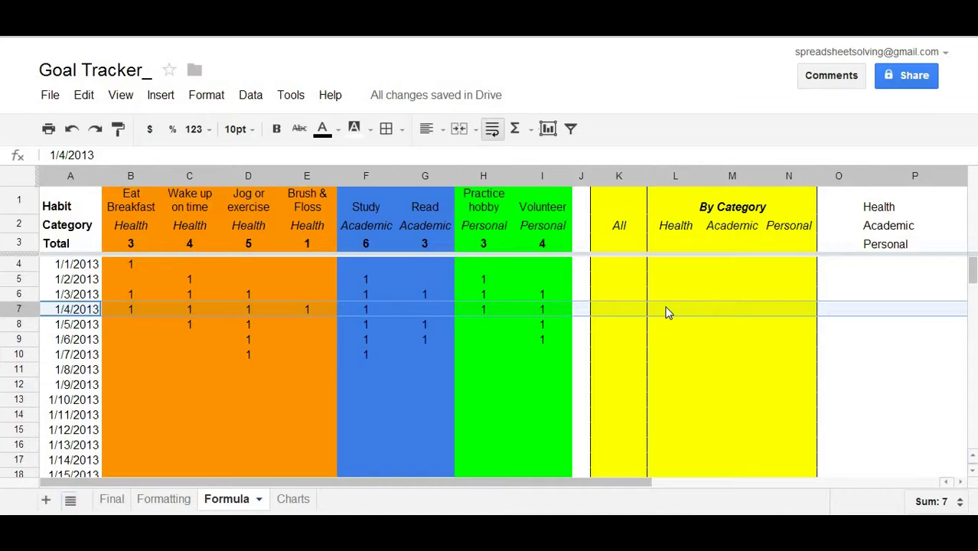
# Enter =SUMIF(B2:I2, L2, B7:I7) in L7 to total row 7's Health habits, showing 4
pyautogui.click(674, 311)
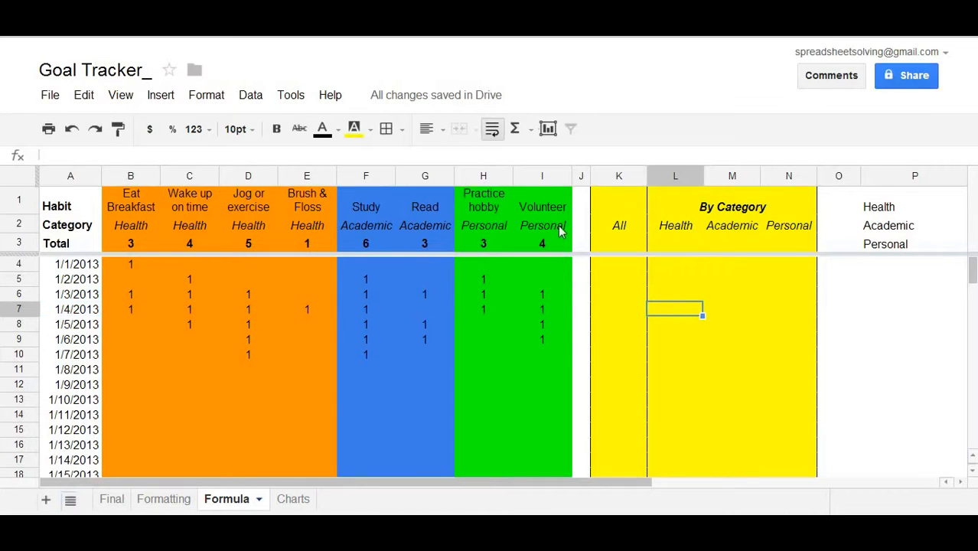
pyautogui.write('=')
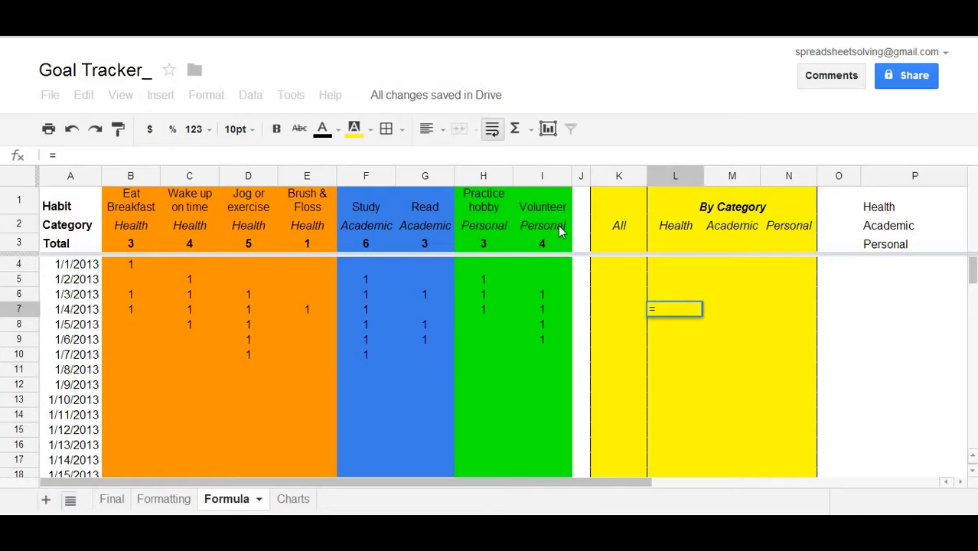
pyautogui.write('sumif(')
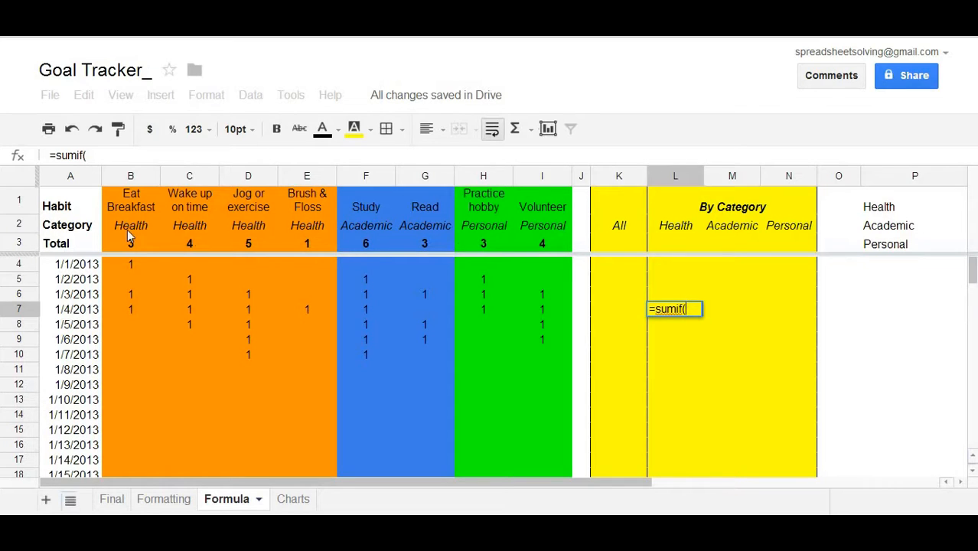
pyautogui.moveTo(130, 225); pyautogui.dragTo(306, 225)
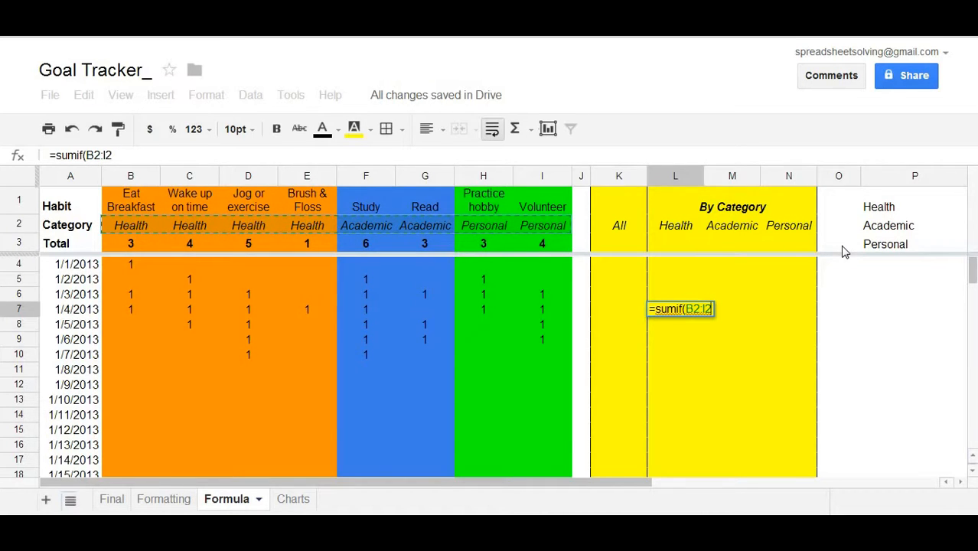
pyautogui.moveTo(822, 268)
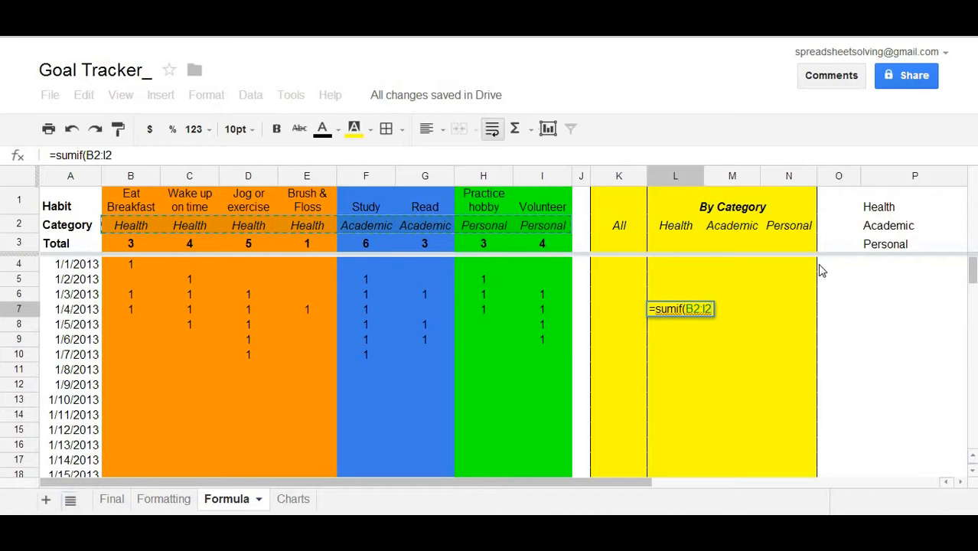
pyautogui.click(675, 225)
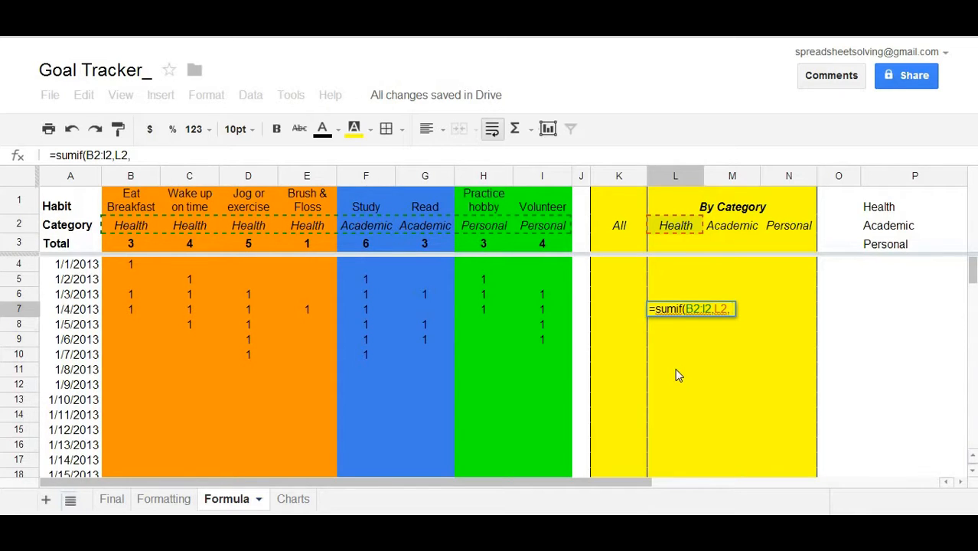
pyautogui.moveTo(171, 328)
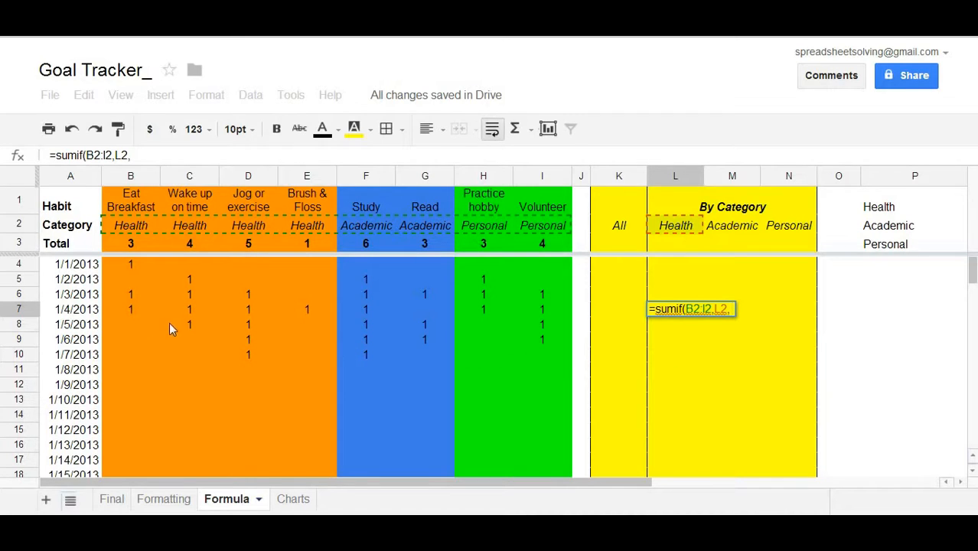
pyautogui.moveTo(130, 309); pyautogui.dragTo(307, 309)
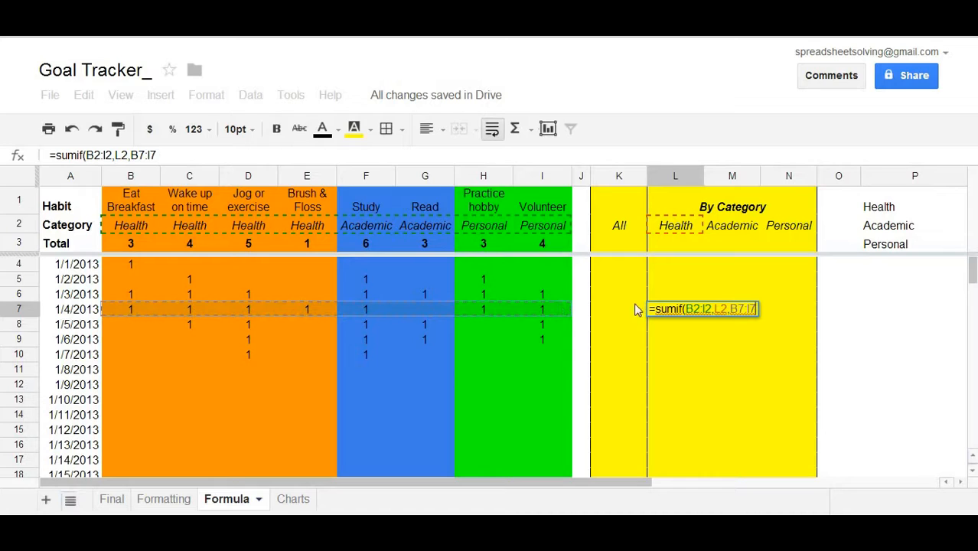
pyautogui.moveTo(124, 242)
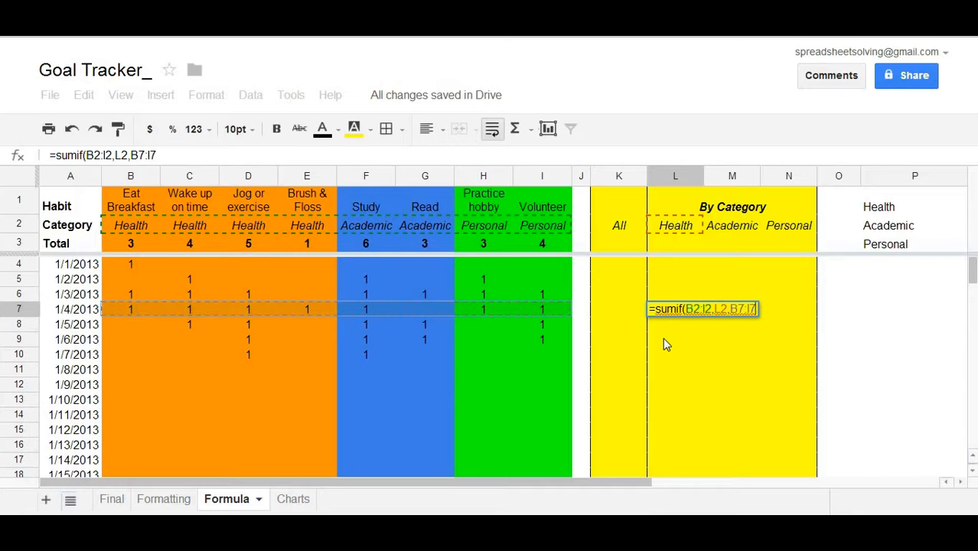
pyautogui.press('Enter')
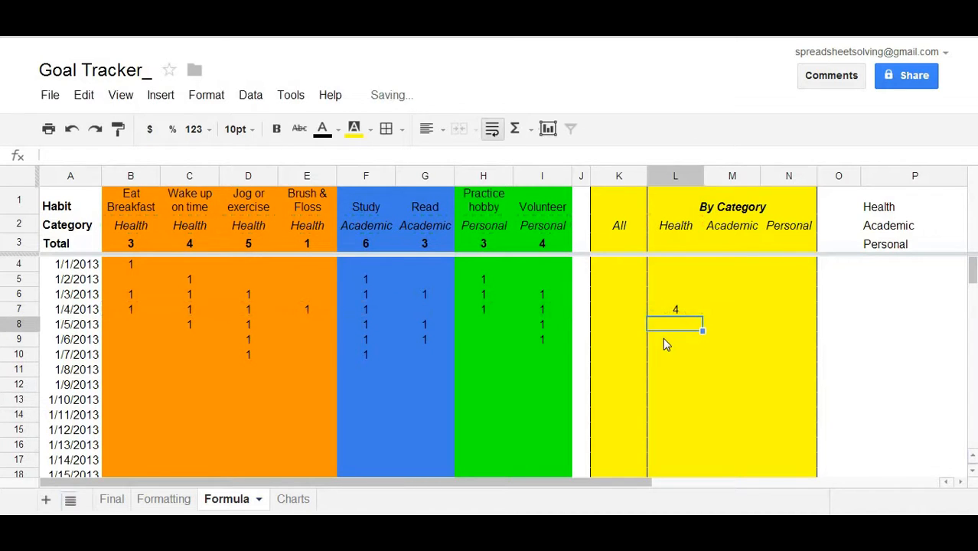
pyautogui.click(675, 309)
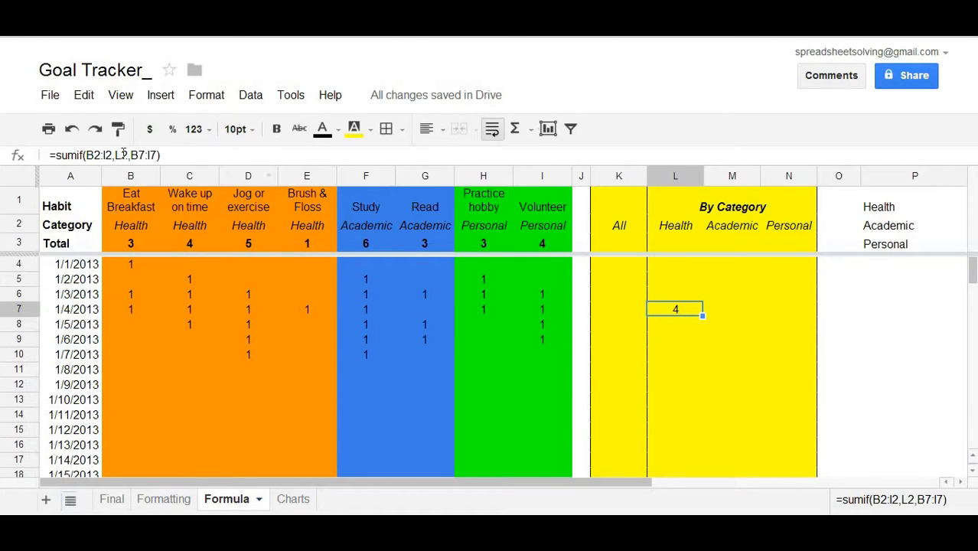
pyautogui.moveTo(311, 285)
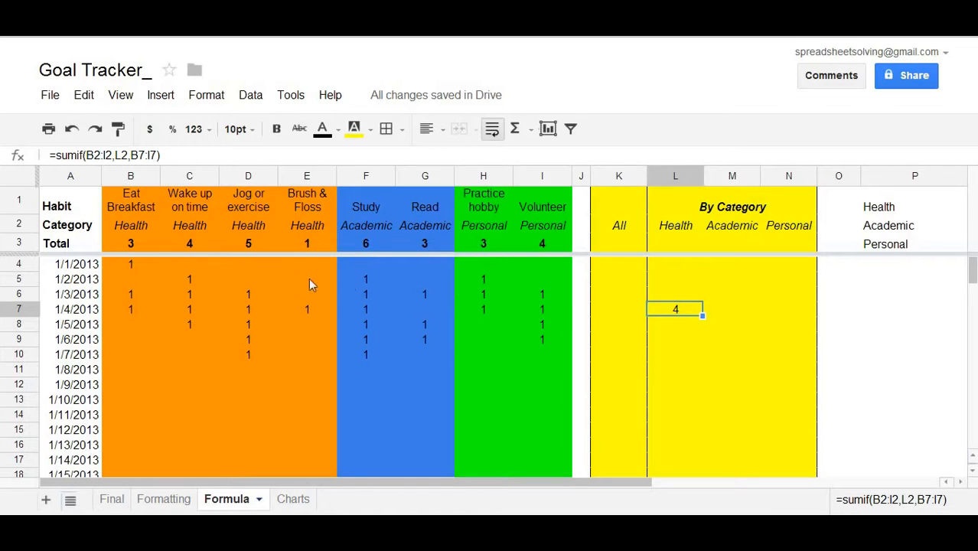
pyautogui.click(130, 243)
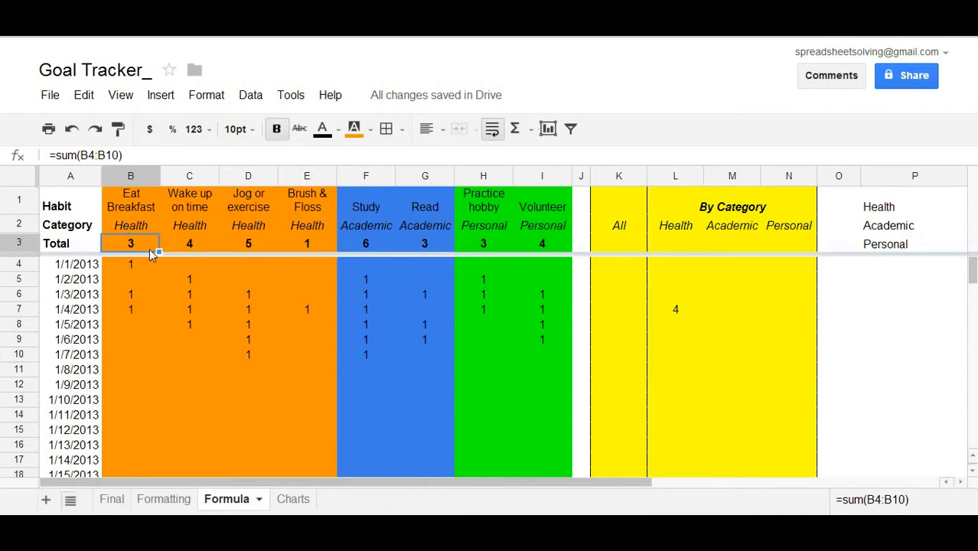
pyautogui.click(189, 243)
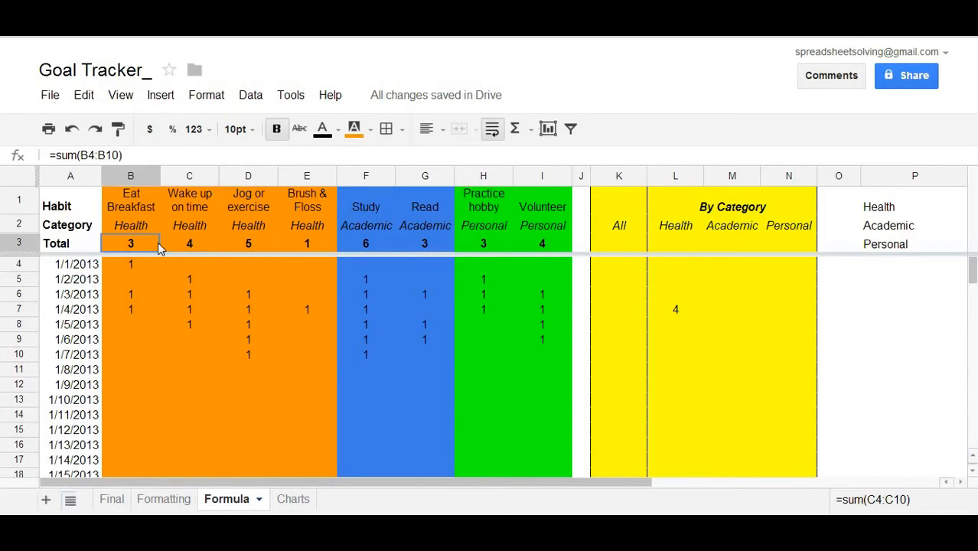
pyautogui.doubleClick(130, 243)
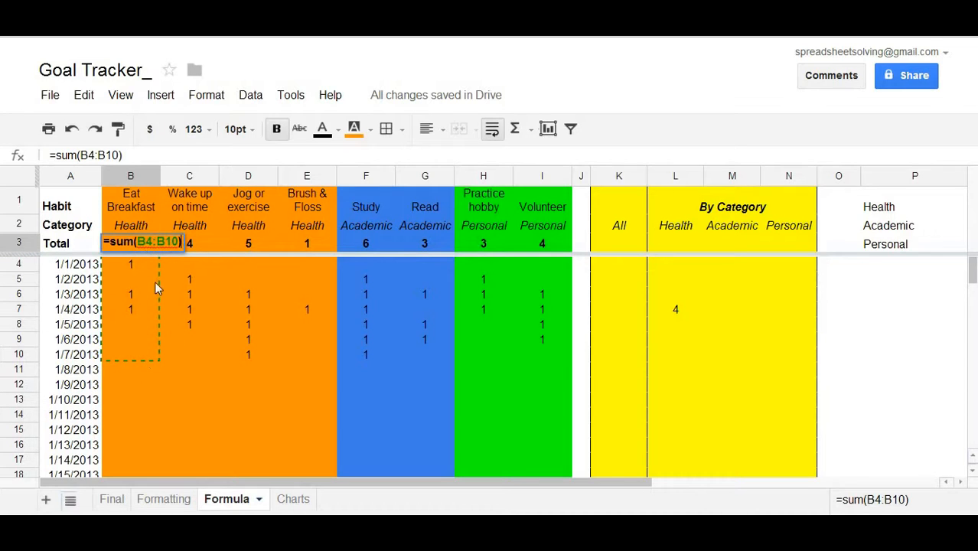
pyautogui.click(189, 243)
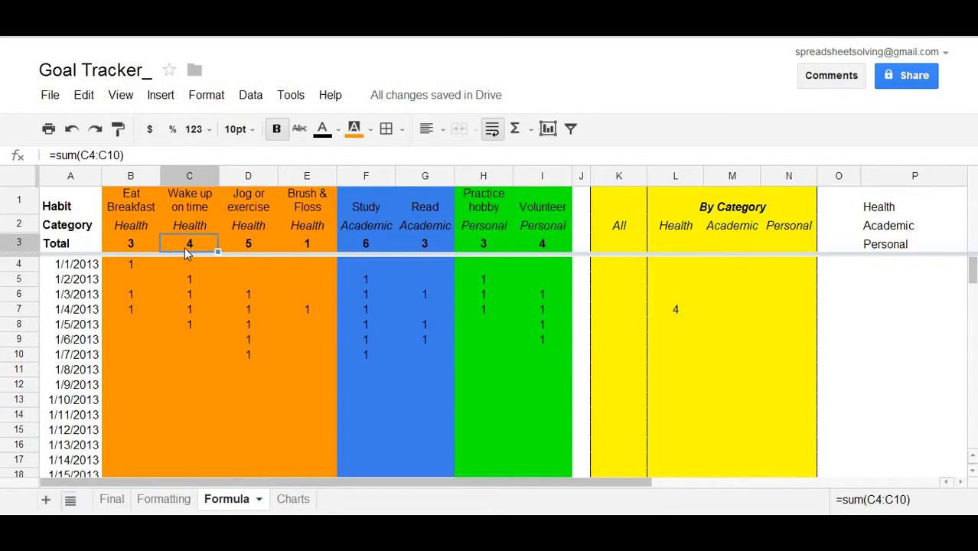
pyautogui.doubleClick(189, 243)
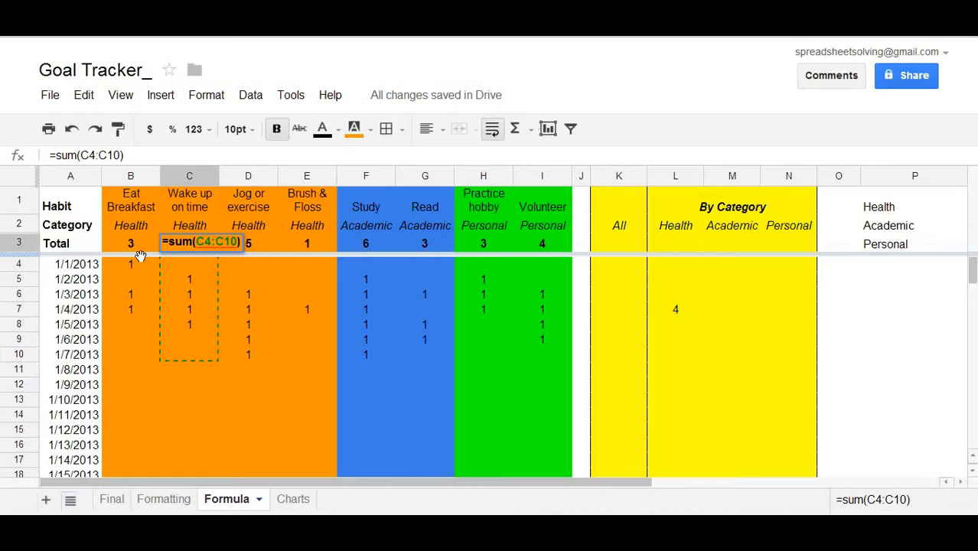
pyautogui.click(130, 243)
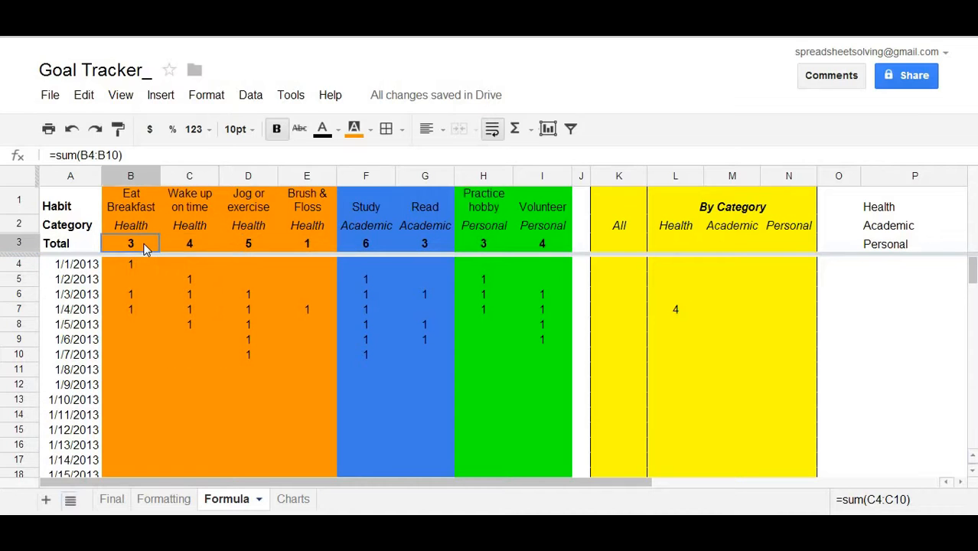
pyautogui.doubleClick(130, 243)
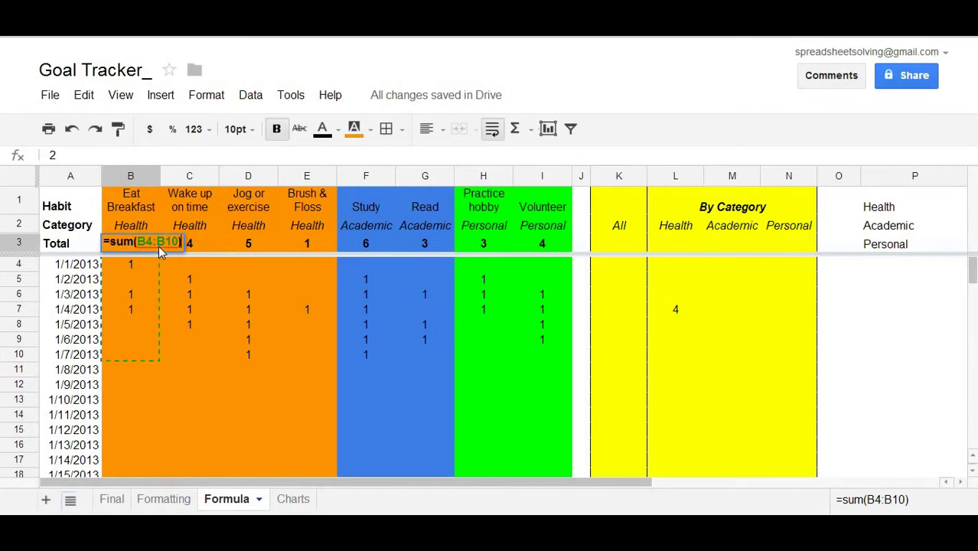
pyautogui.moveTo(161, 292)
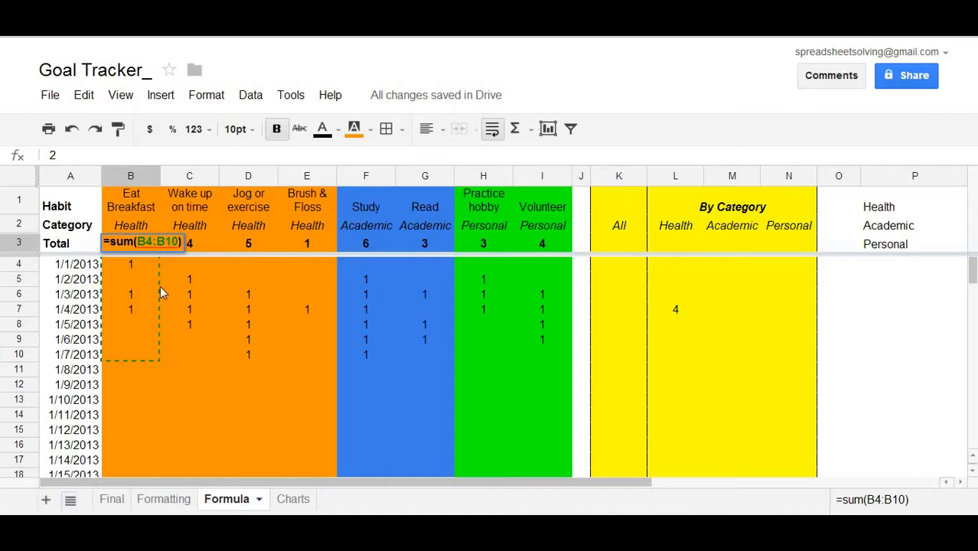
pyautogui.moveTo(168, 258)
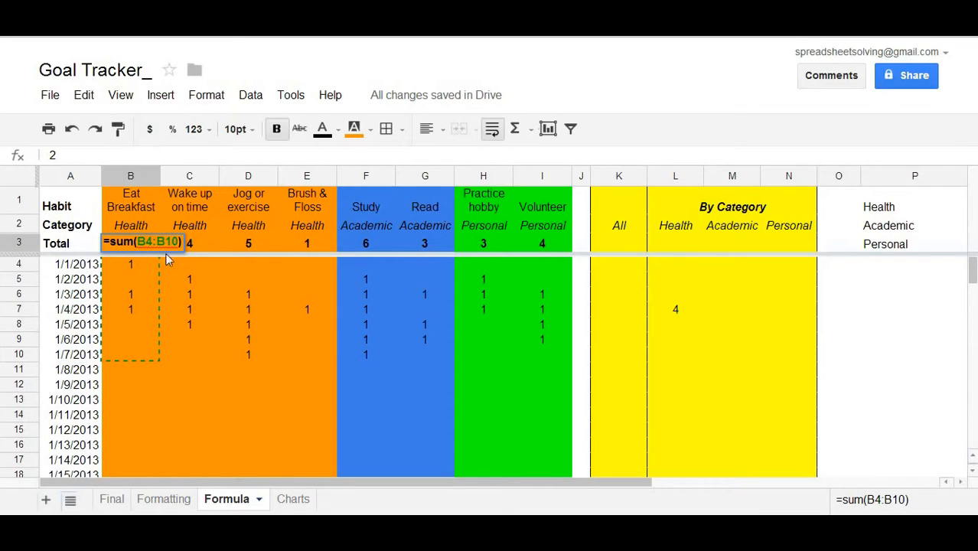
pyautogui.moveTo(193, 244)
pyautogui.write('=sum(C4:C10)')
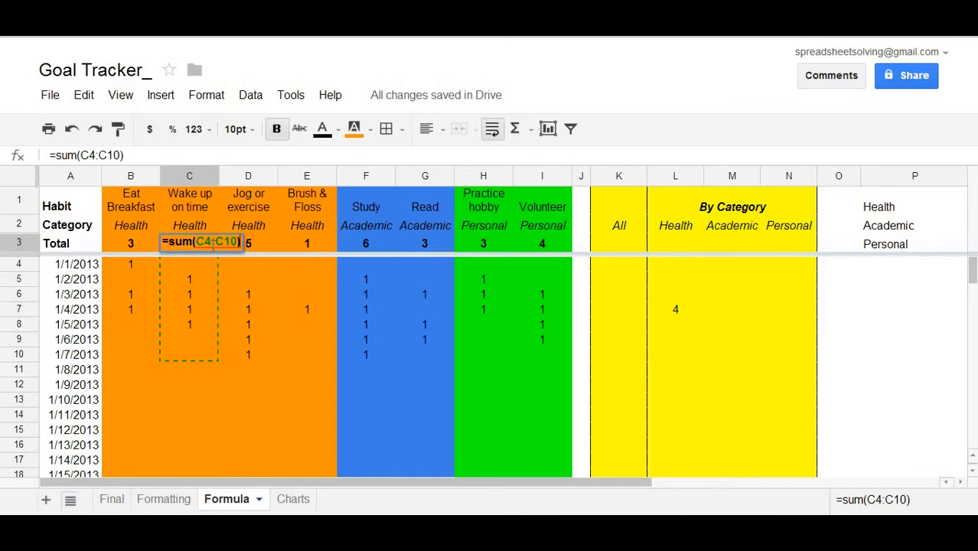
pyautogui.moveTo(222, 258)
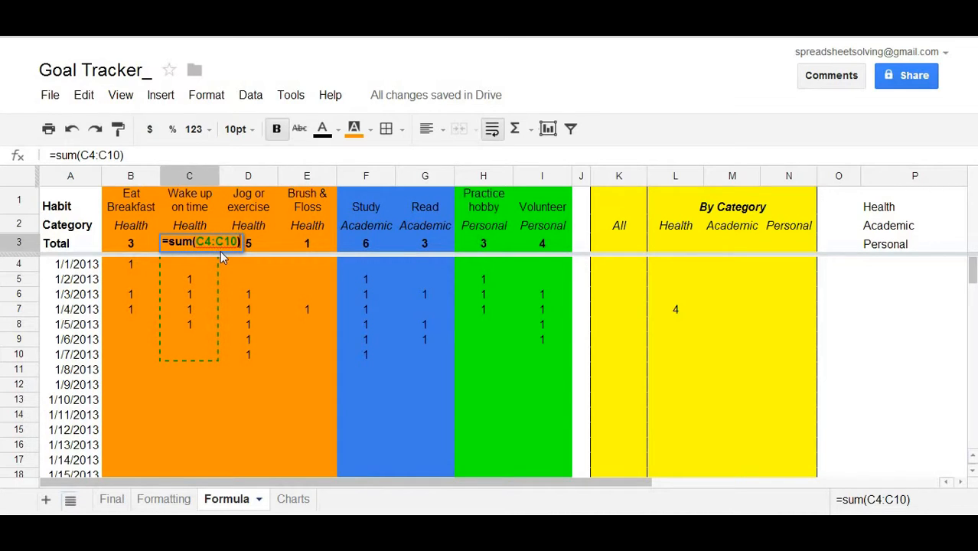
pyautogui.moveTo(228, 275)
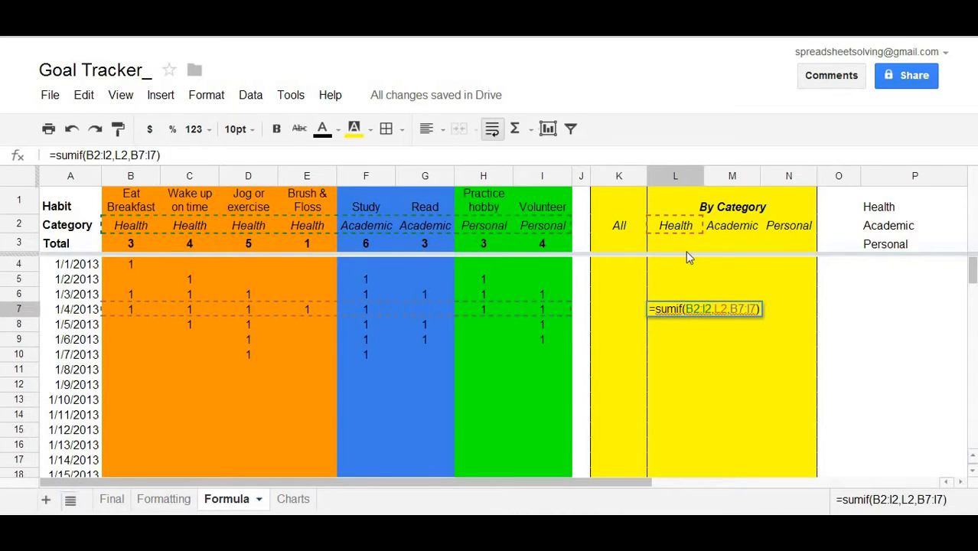
pyautogui.moveTo(113, 231)
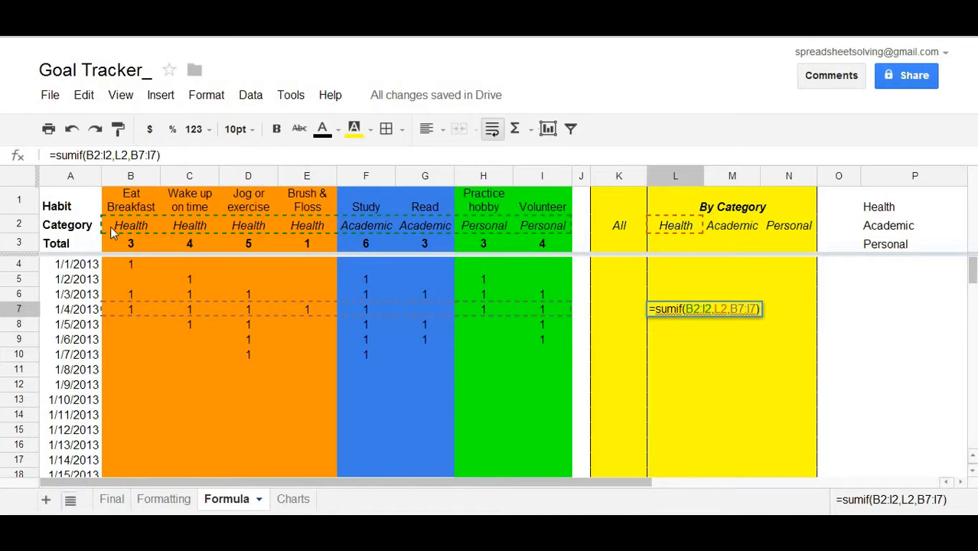
pyautogui.moveTo(450, 201)
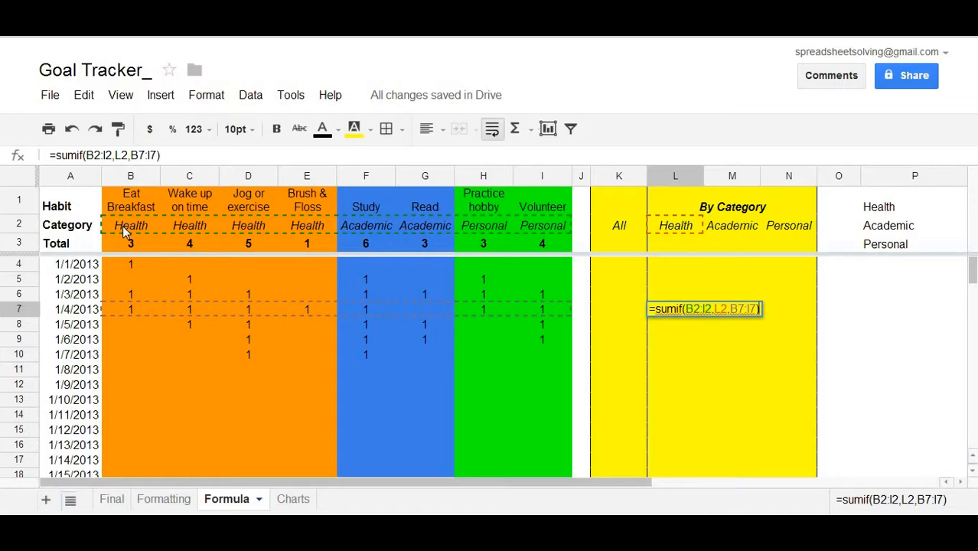
pyautogui.moveTo(127, 323)
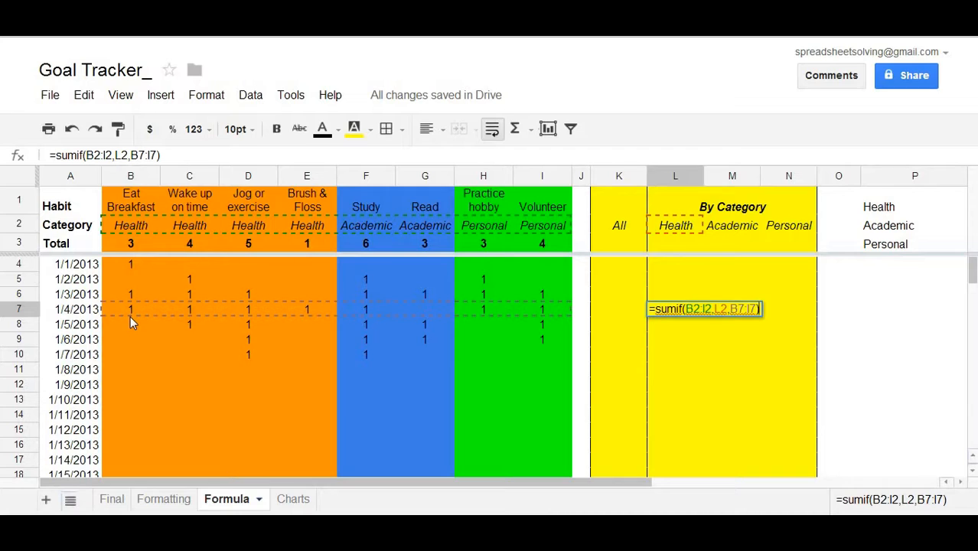
pyautogui.moveTo(257, 307)
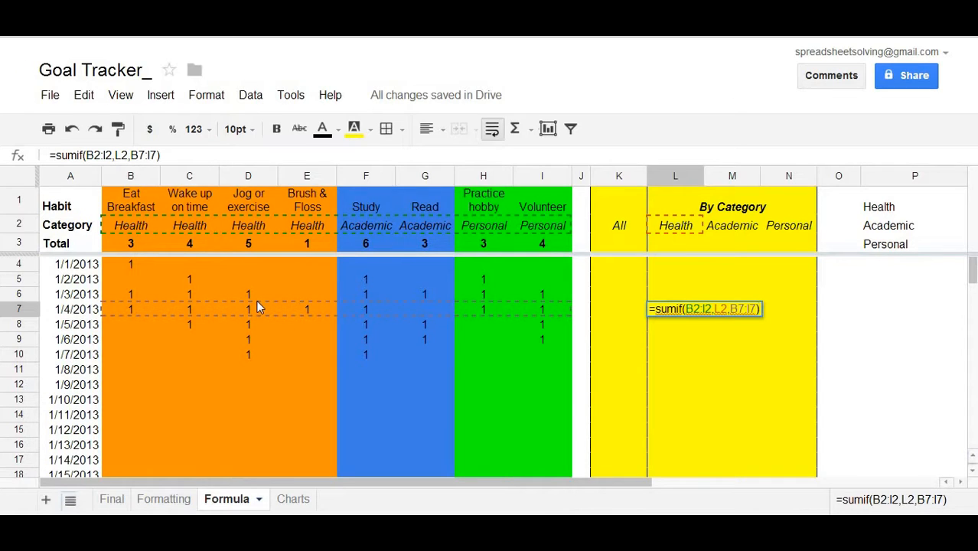
pyautogui.moveTo(631, 306)
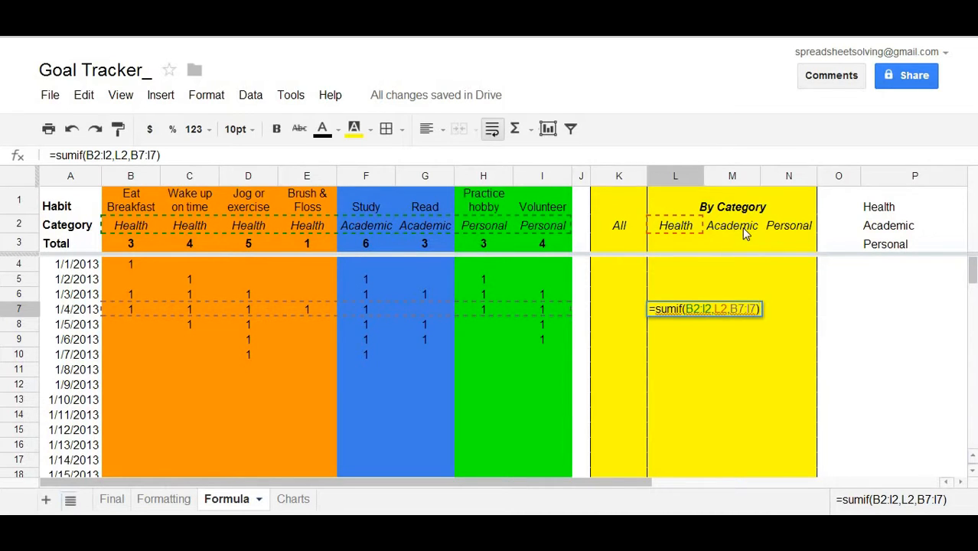
pyautogui.moveTo(32, 212)
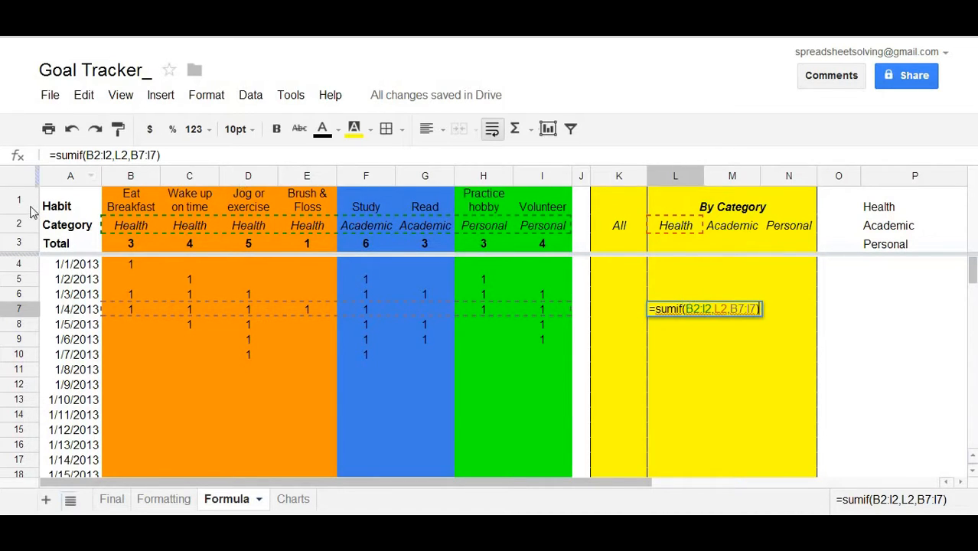
pyautogui.moveTo(502, 244)
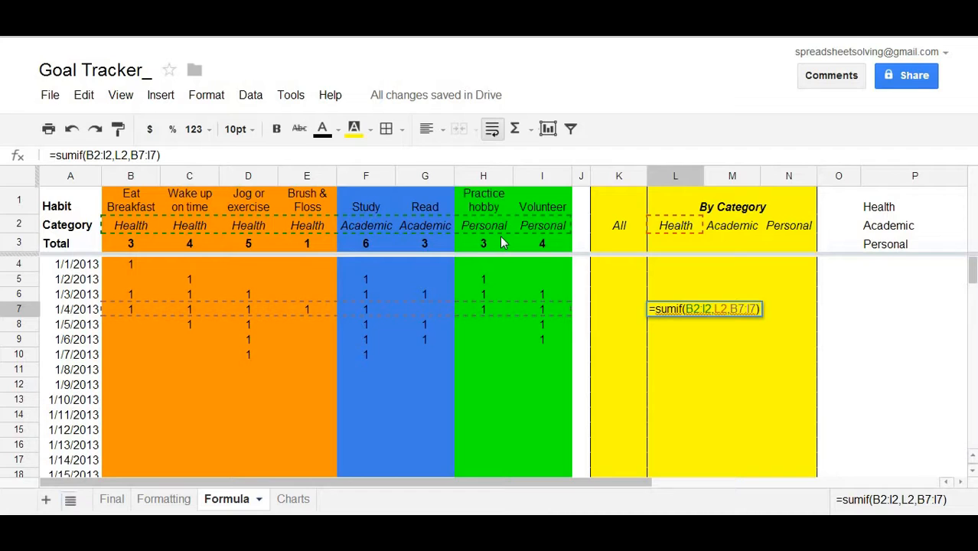
pyautogui.moveTo(450, 198)
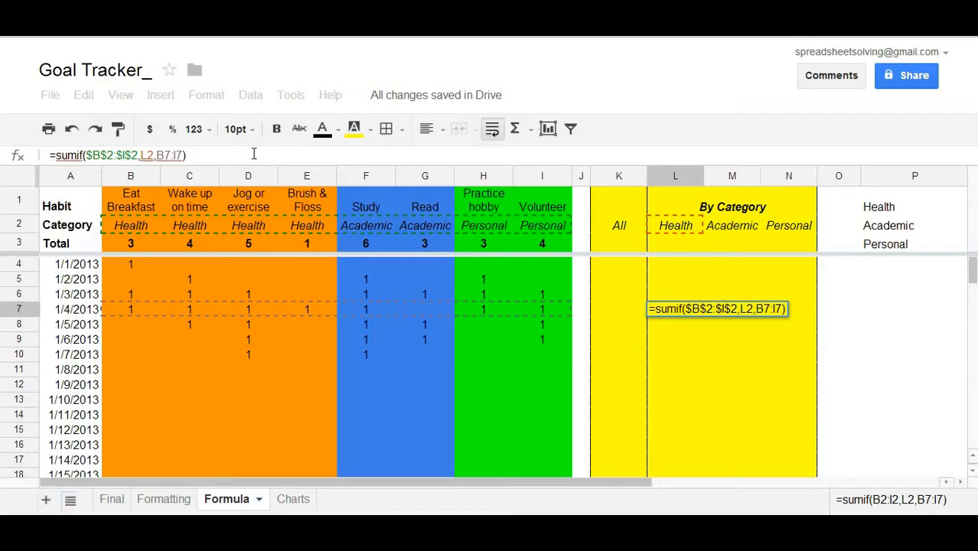
pyautogui.moveTo(453, 66)
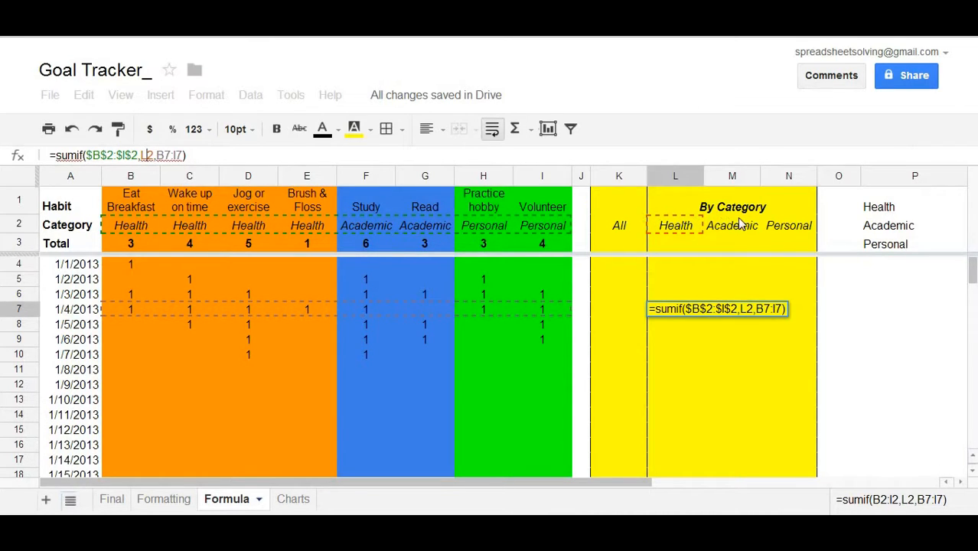
pyautogui.moveTo(820, 241)
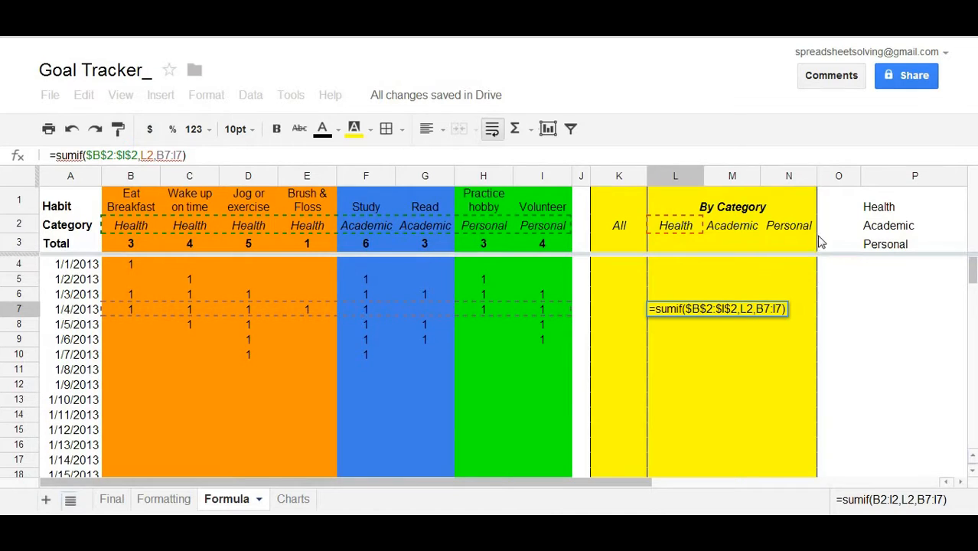
pyautogui.moveTo(772, 299)
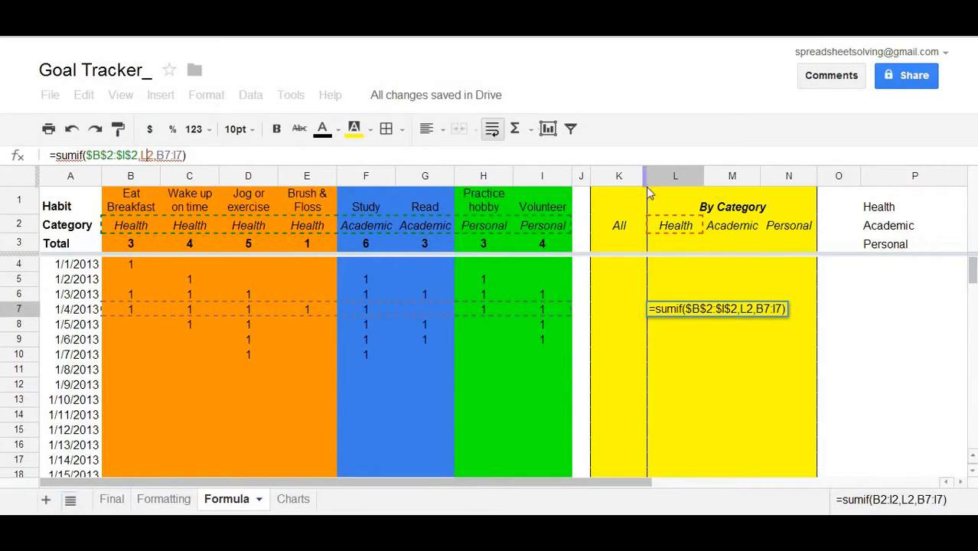
pyautogui.moveTo(789, 247)
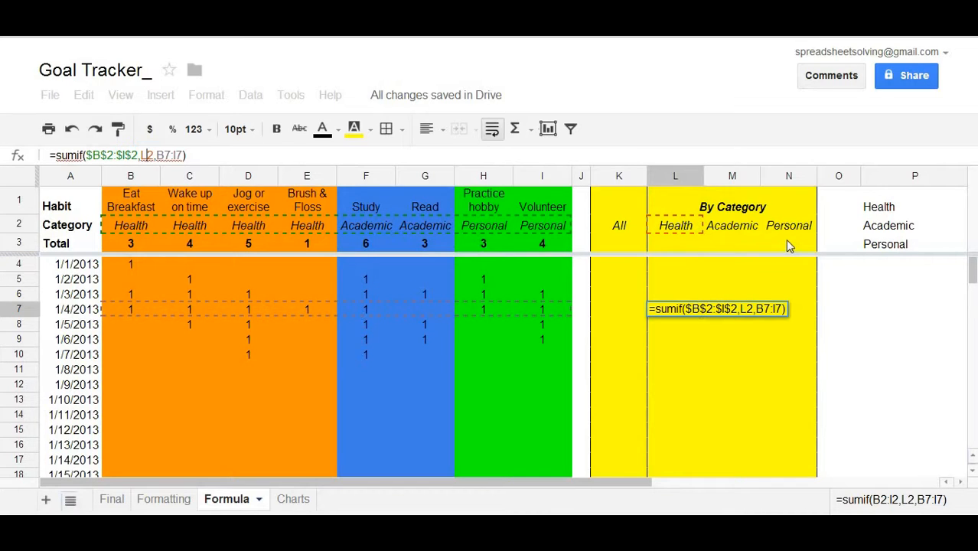
pyautogui.moveTo(733, 225)
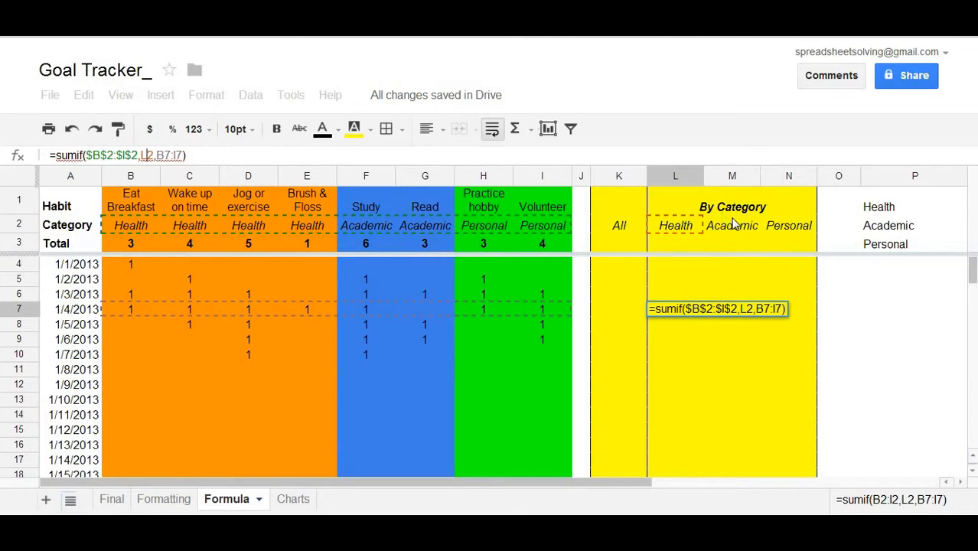
pyautogui.moveTo(706, 230)
pyautogui.write('$')
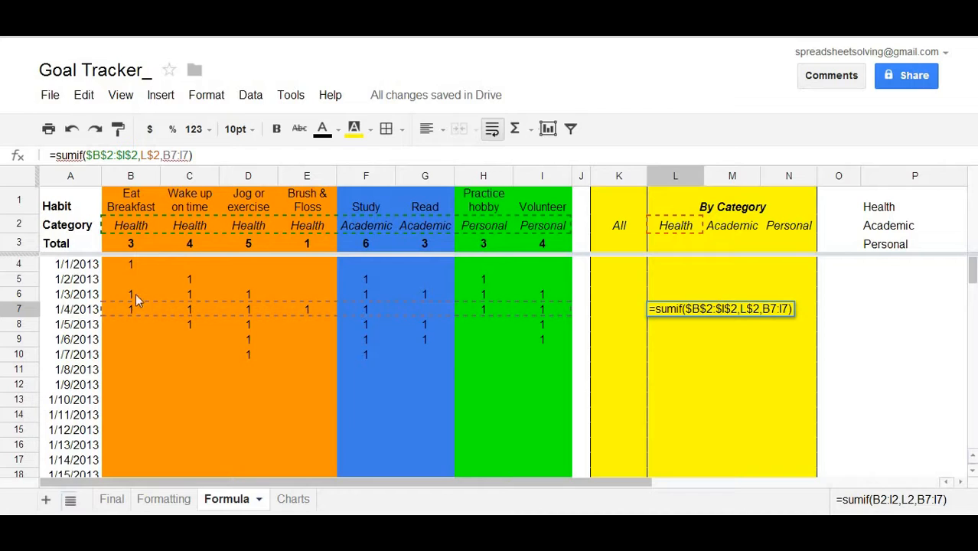
pyautogui.moveTo(144, 322)
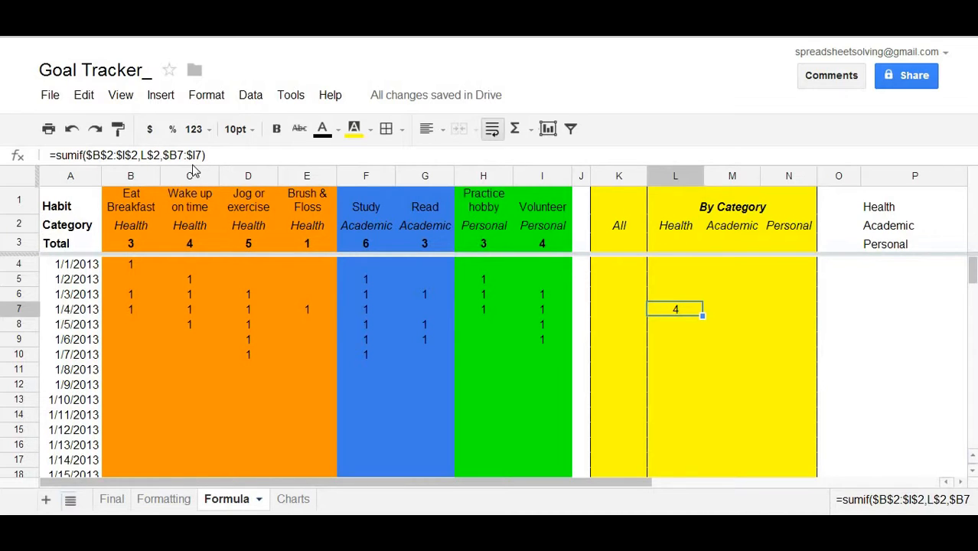
pyautogui.moveTo(237, 128)
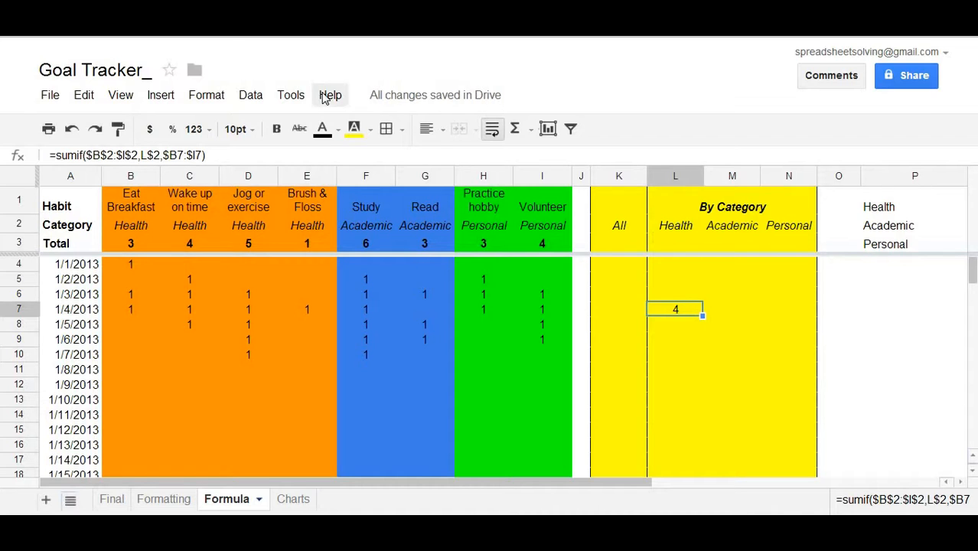
# Copy the L7 SUMIF formula and paste it across L4:N10
pyautogui.click(120, 95)
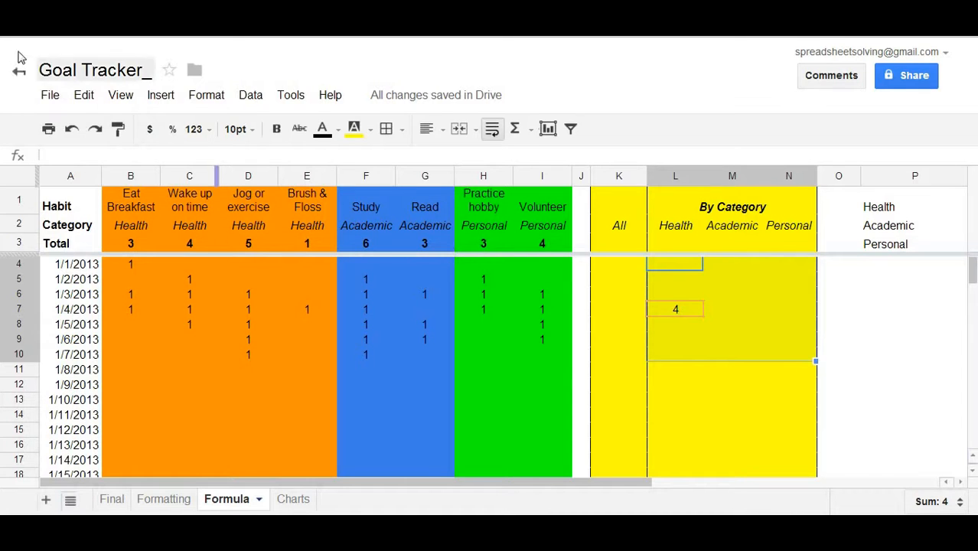
pyautogui.click(83, 95)
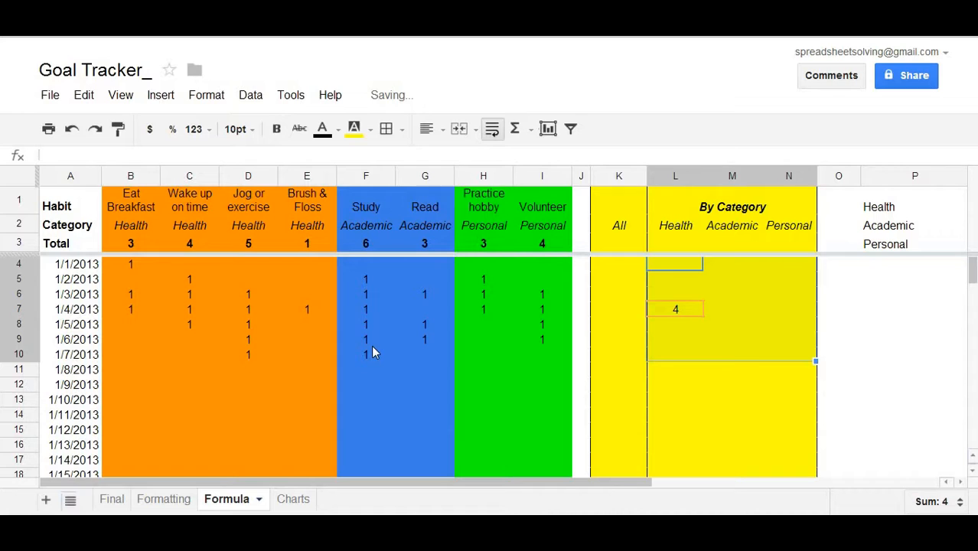
pyautogui.click(731, 283)
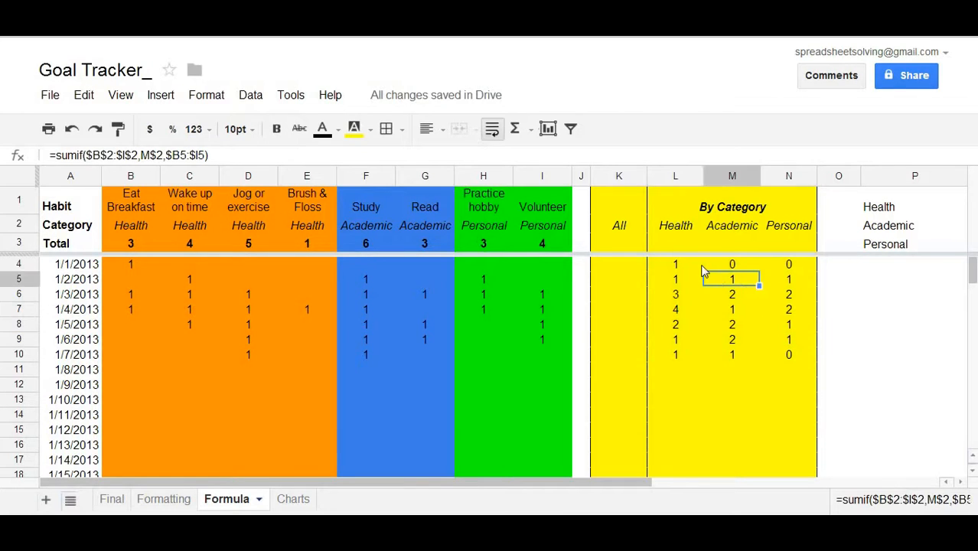
pyautogui.click(675, 264)
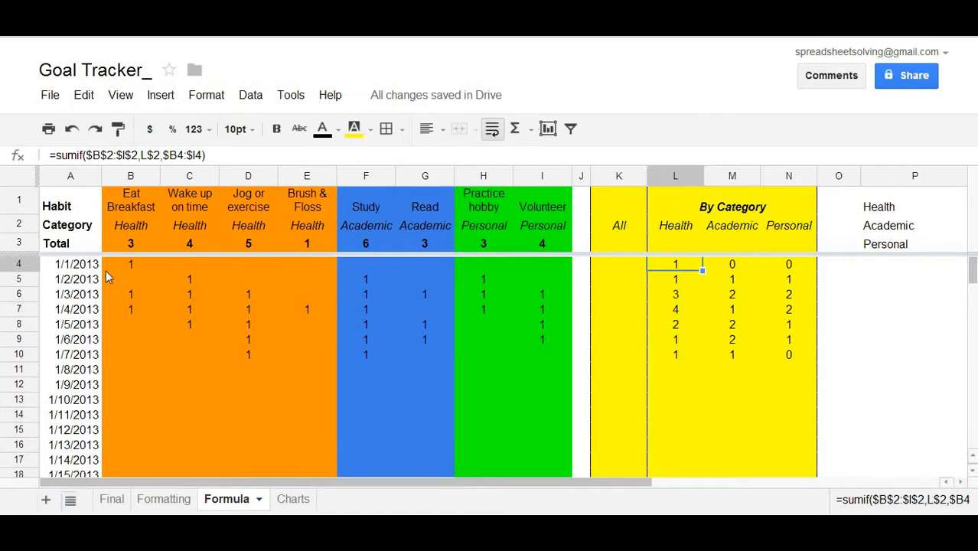
pyautogui.moveTo(130, 272)
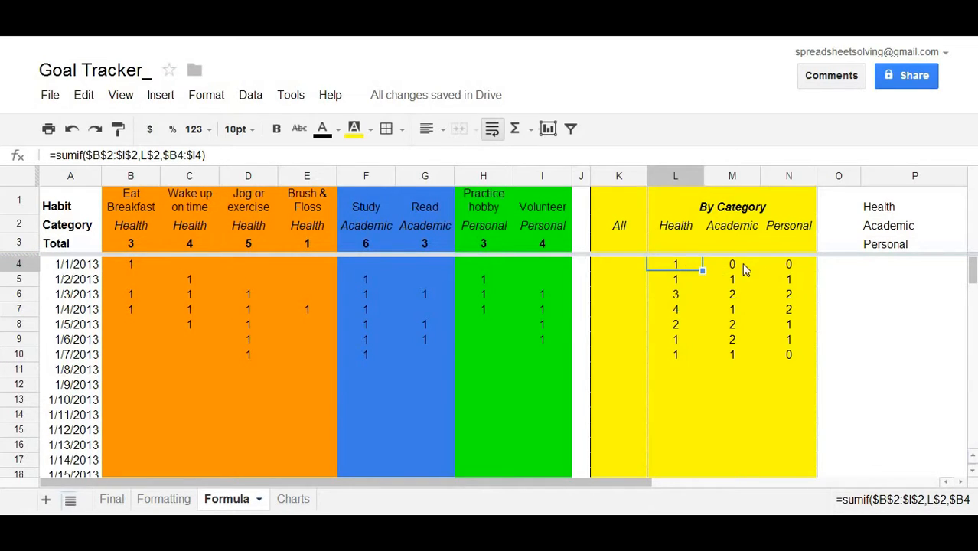
pyautogui.click(788, 355)
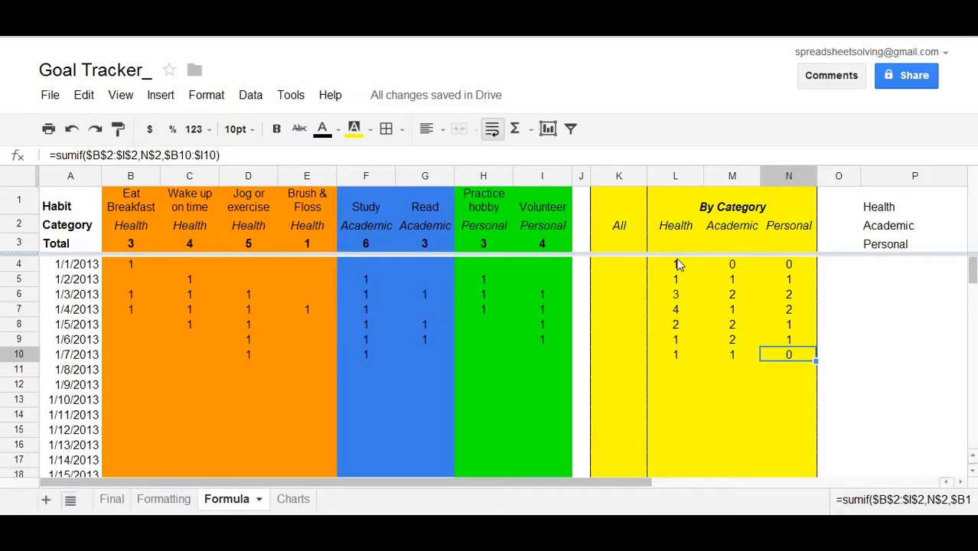
pyautogui.moveTo(674, 265)
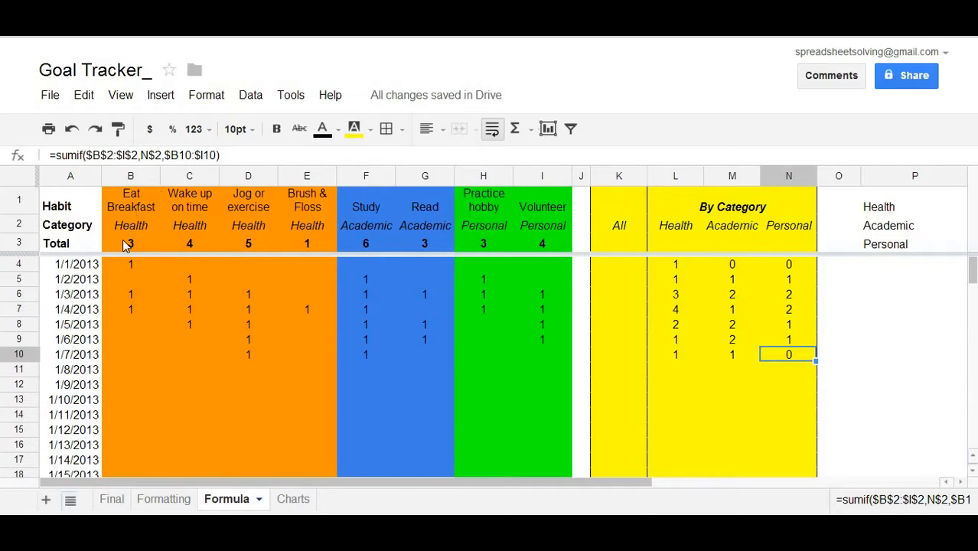
pyautogui.click(130, 244)
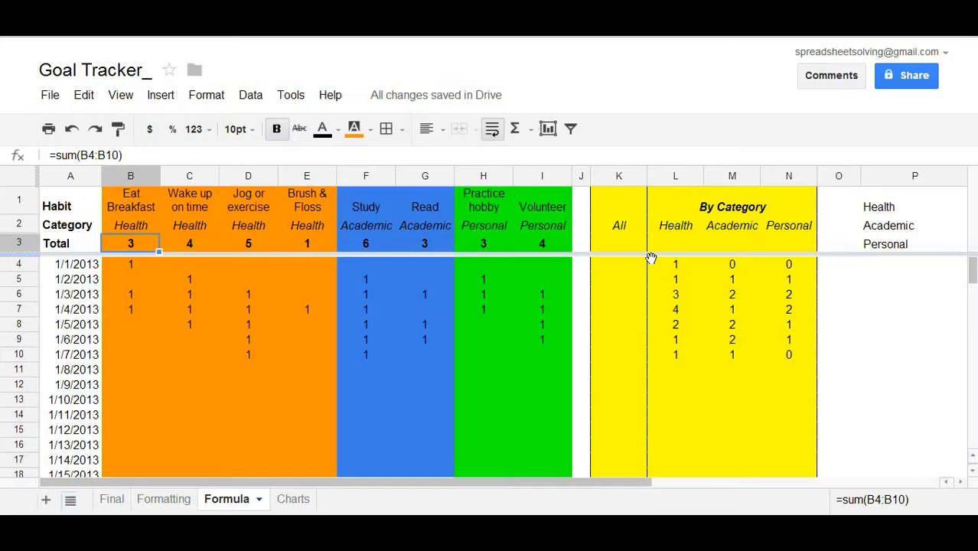
pyautogui.moveTo(647, 251)
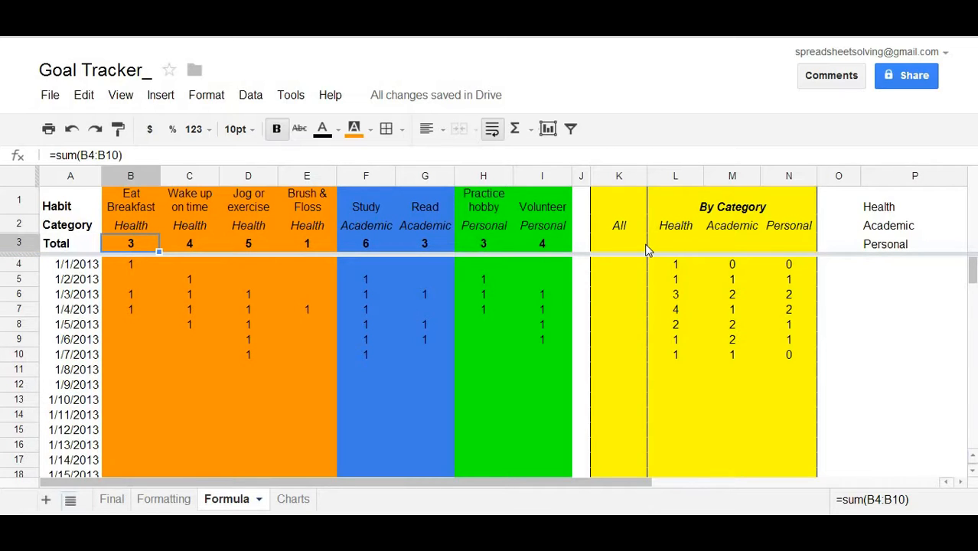
pyautogui.moveTo(653, 253)
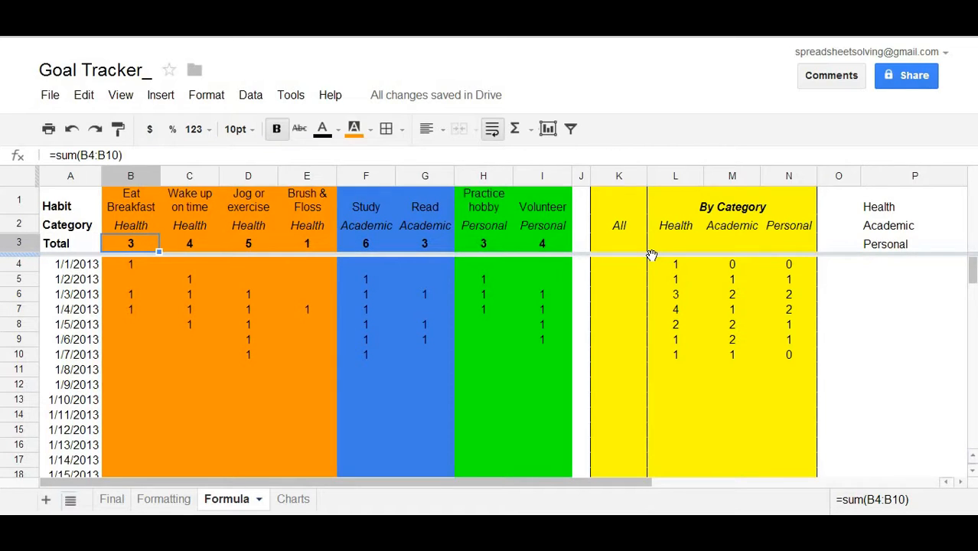
pyautogui.moveTo(646, 290)
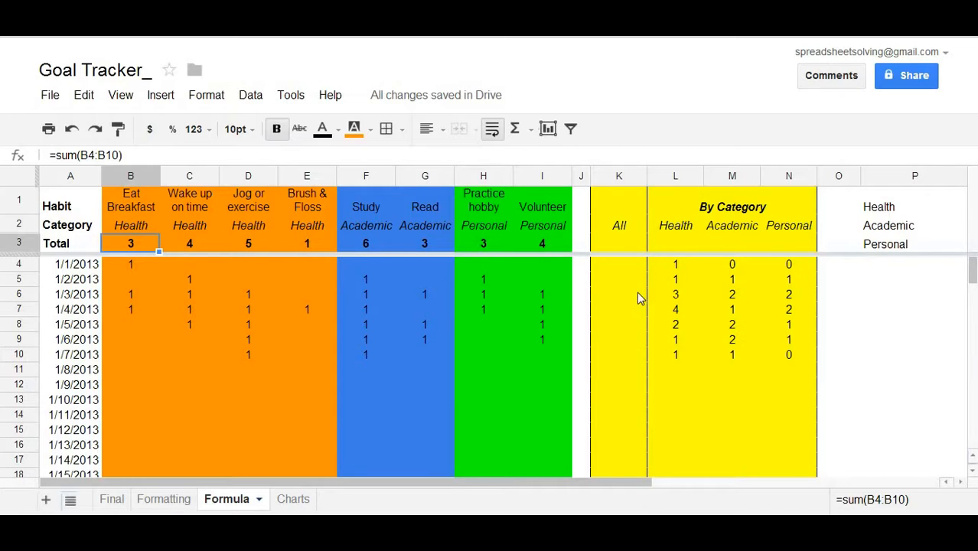
pyautogui.moveTo(646, 321)
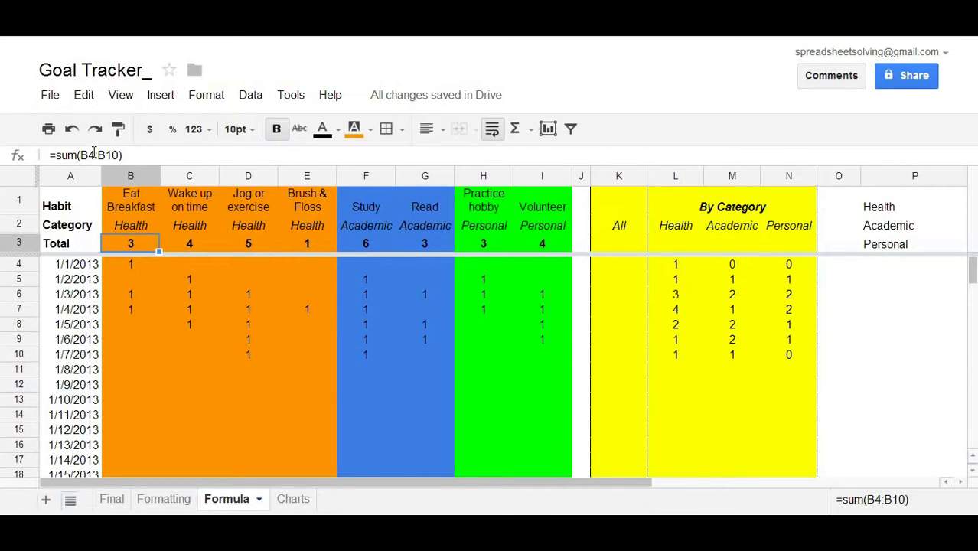
pyautogui.moveTo(206, 94)
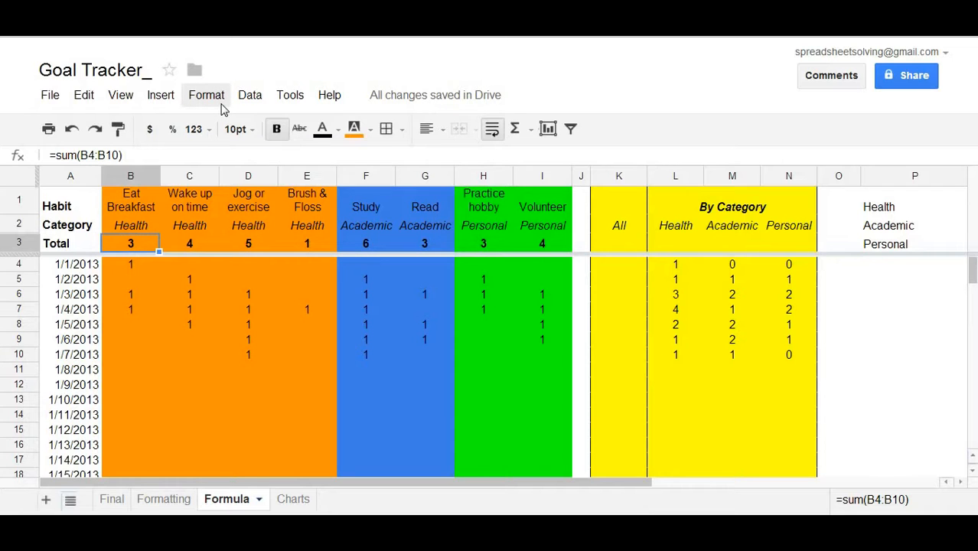